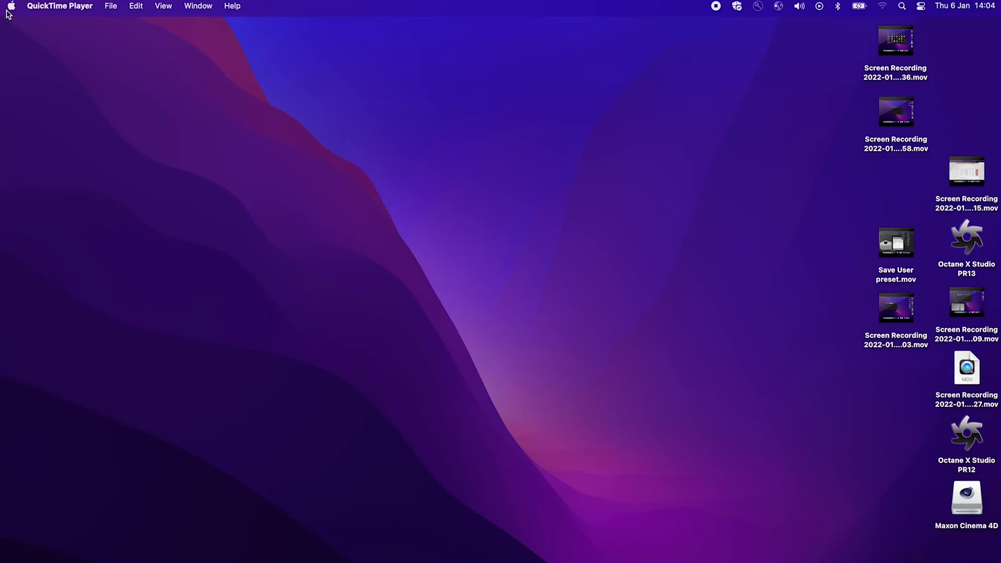
{"action": "mouse_move", "coordinate": [37, 35]}
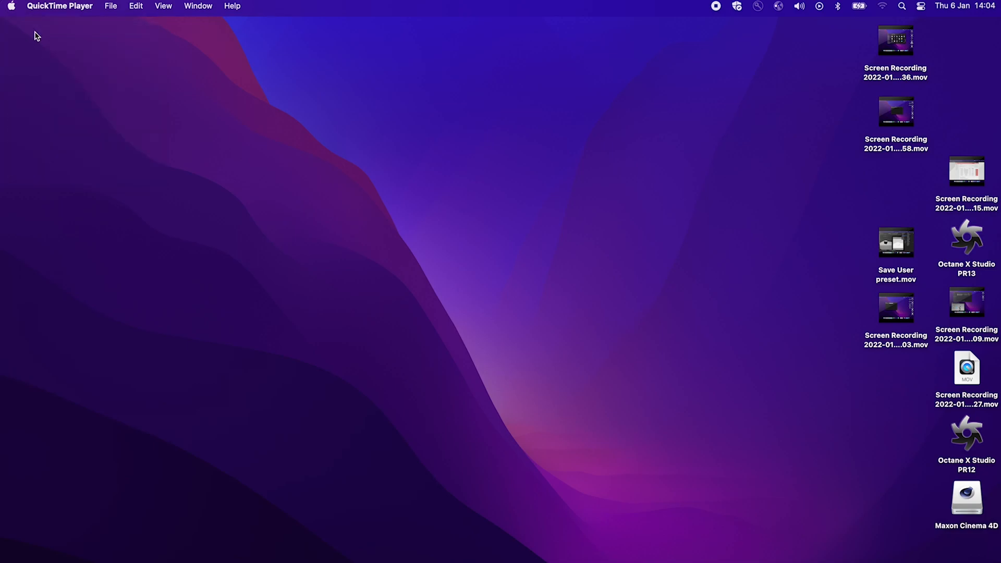
Open About This Mac to show macOS Monterey 12.0.1 on the M1 Max MacBook Pro
{"action": "left_click", "coordinate": [11, 6]}
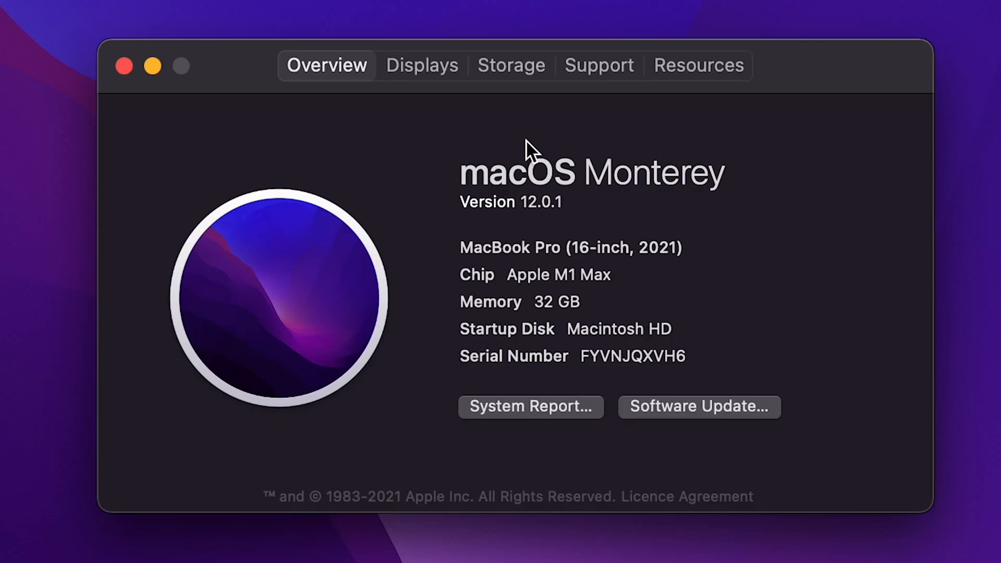
{"action": "mouse_move", "coordinate": [313, 526]}
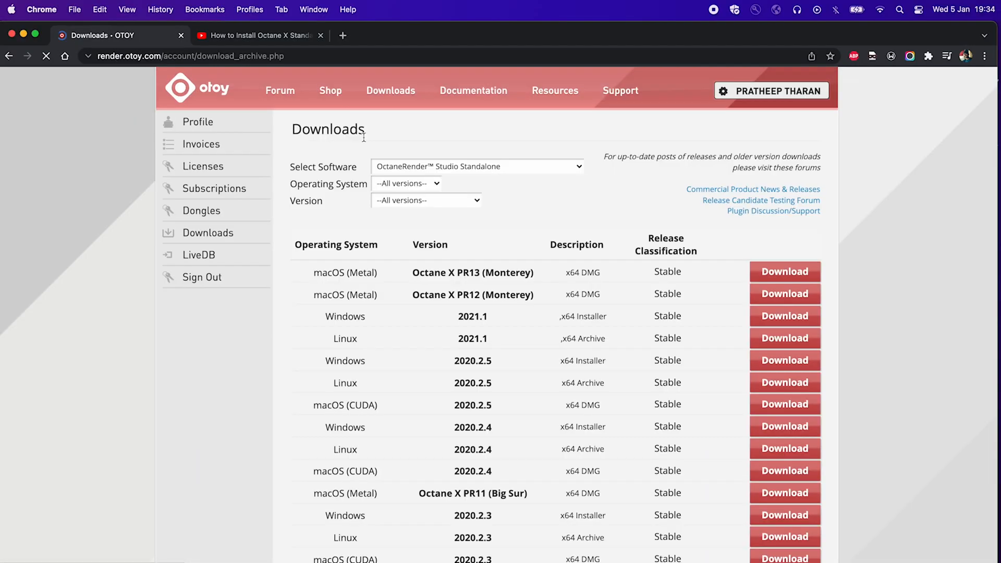
Filter the OctaneRender Studio Standalone download list to a macOS operating system
{"action": "left_click", "coordinate": [407, 183]}
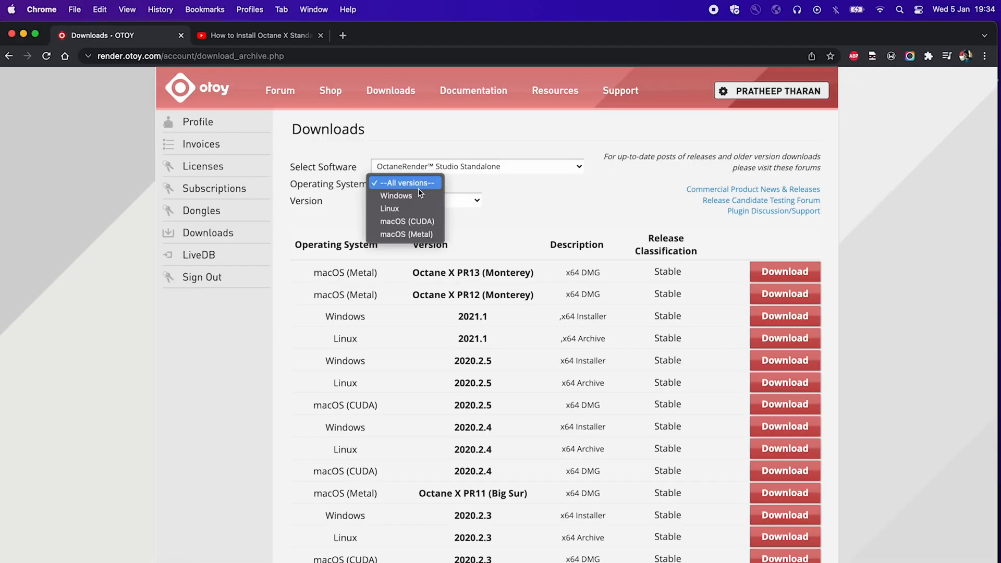
{"action": "left_click", "coordinate": [407, 234]}
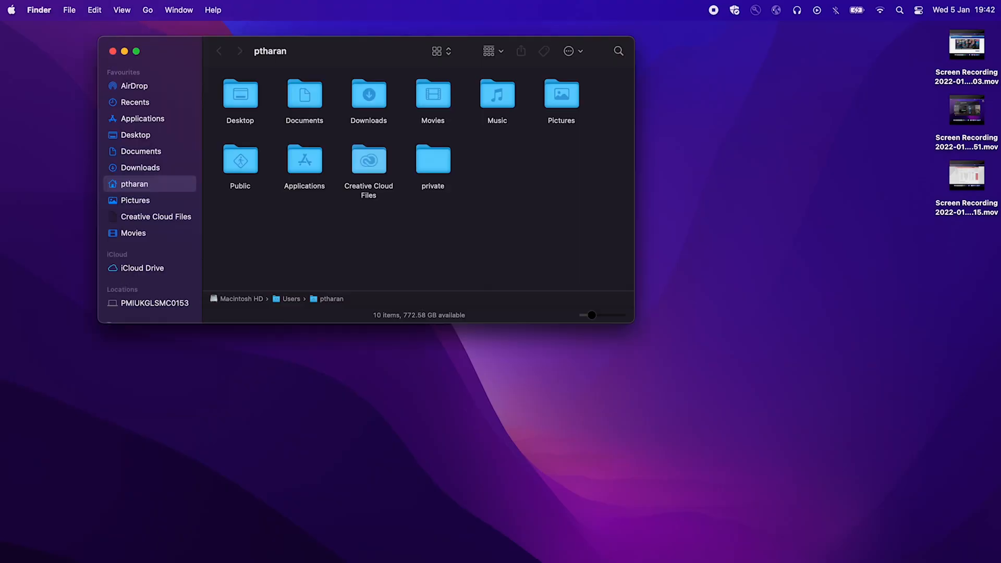
Mount Octane_X_Studio_PR13_macos.dmg from the Downloads folder
{"action": "left_click", "coordinate": [139, 167]}
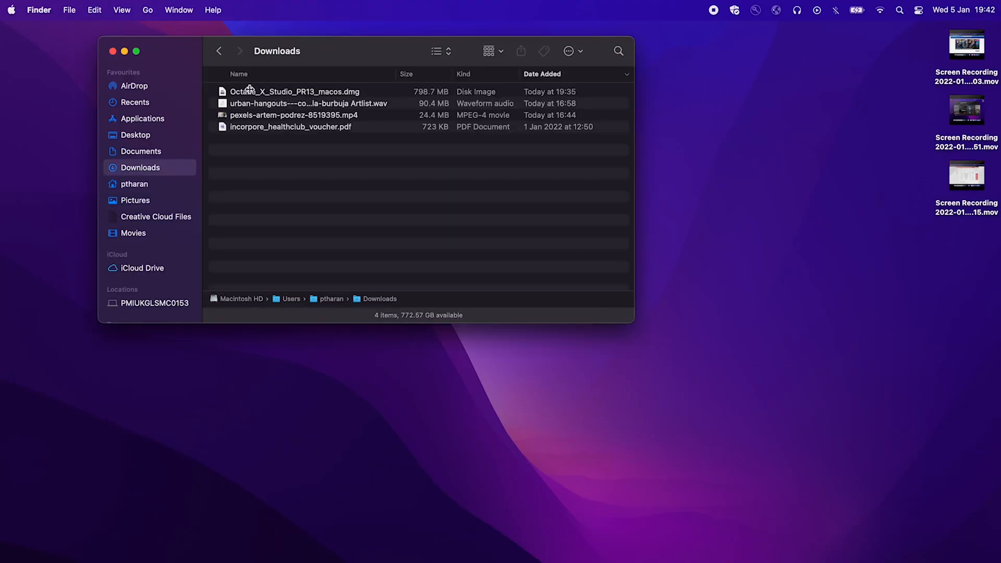
{"action": "left_click", "coordinate": [294, 91]}
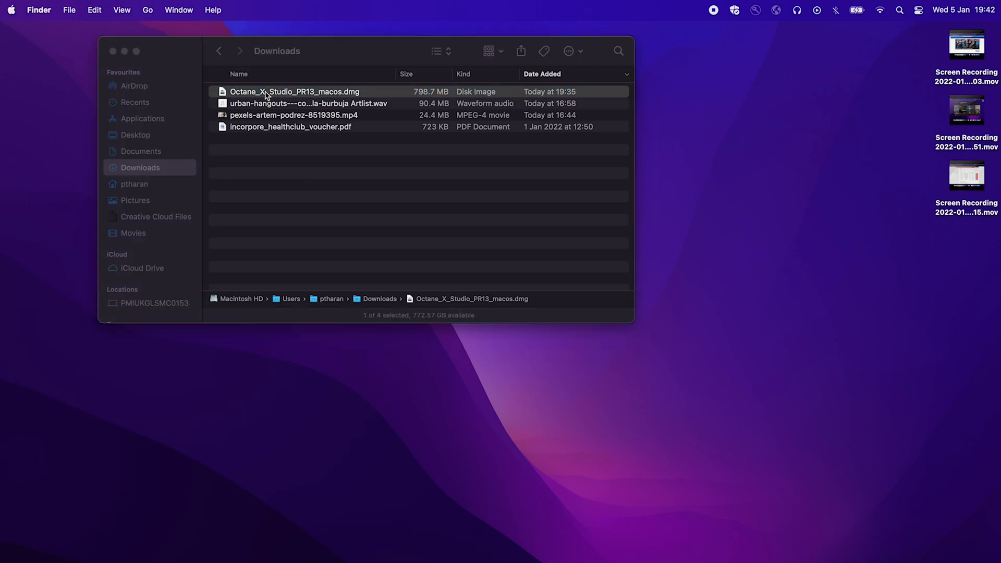
{"action": "double_click", "coordinate": [294, 91]}
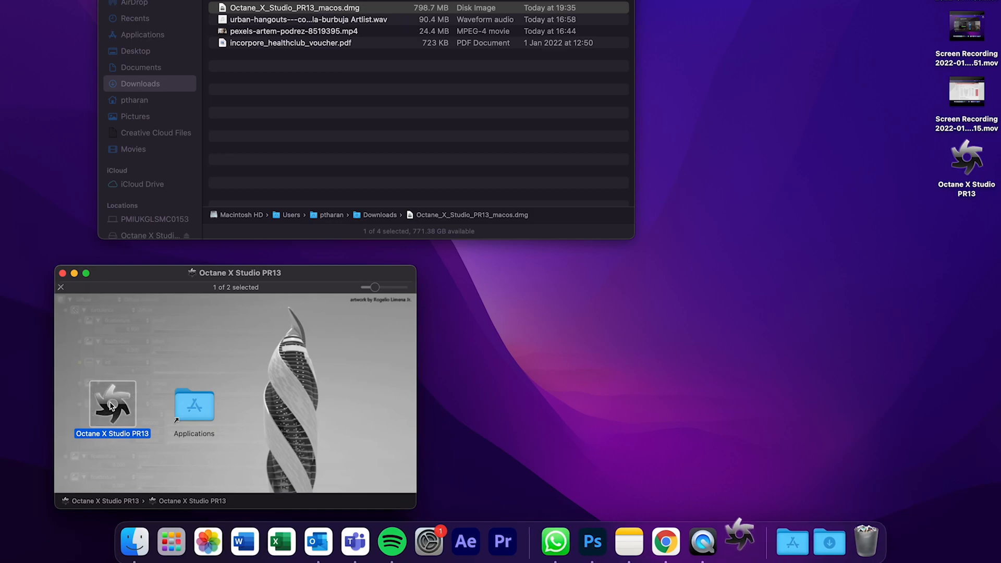
Launch the Octane X Studio PR13 app from the disk image and sign in to OTOY
{"action": "double_click", "coordinate": [112, 398]}
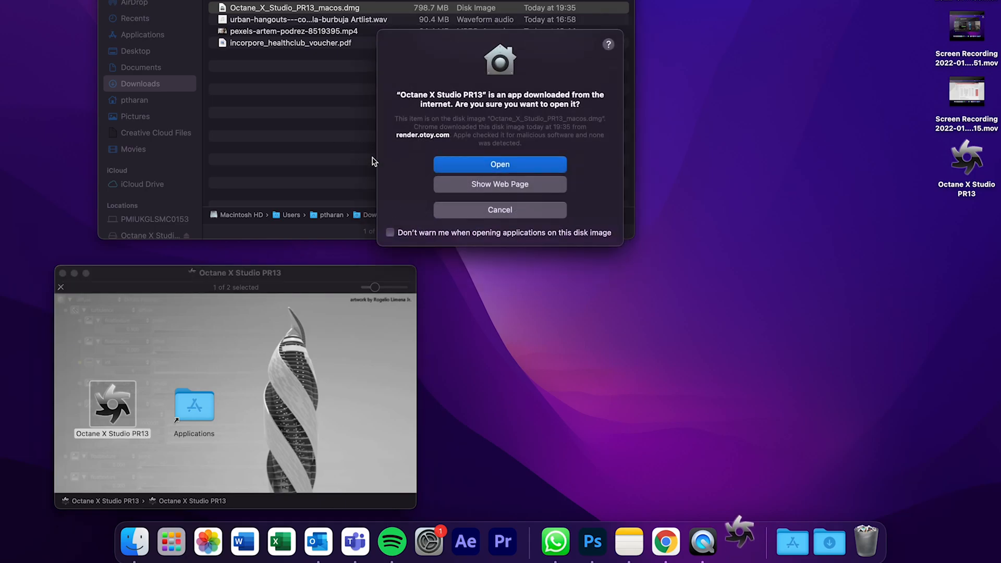
{"action": "mouse_move", "coordinate": [445, 248]}
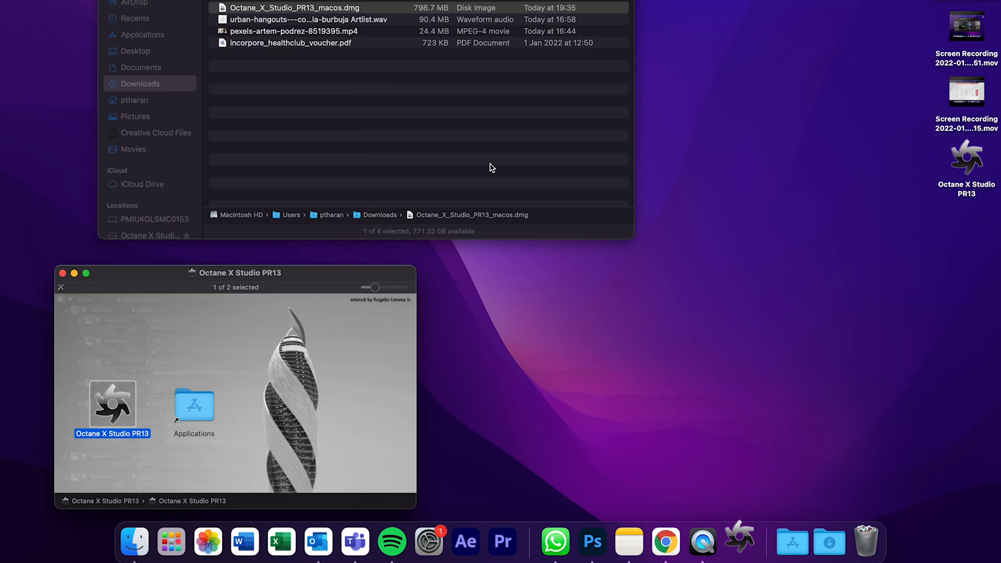
{"action": "double_click", "coordinate": [111, 397]}
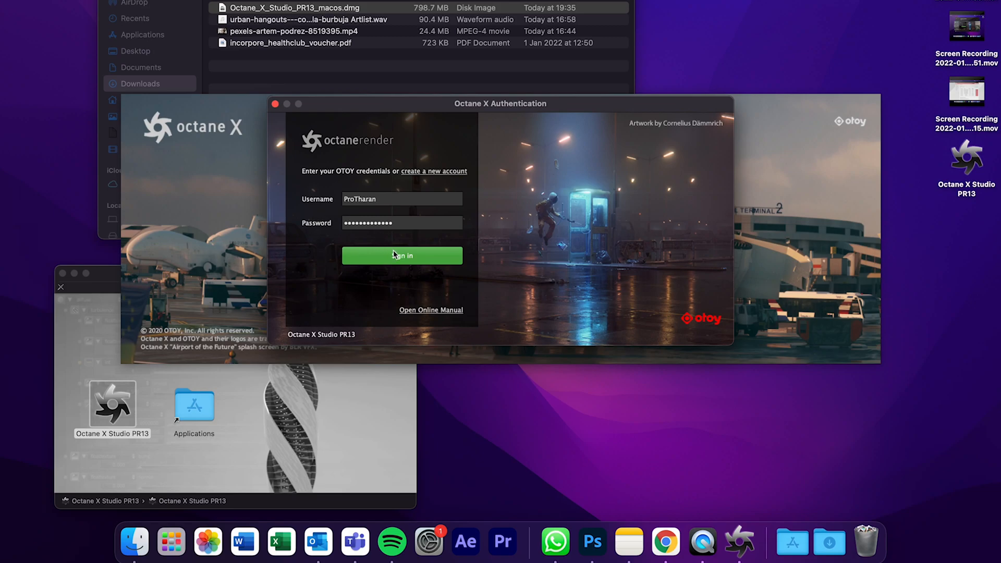
{"action": "left_click", "coordinate": [402, 255]}
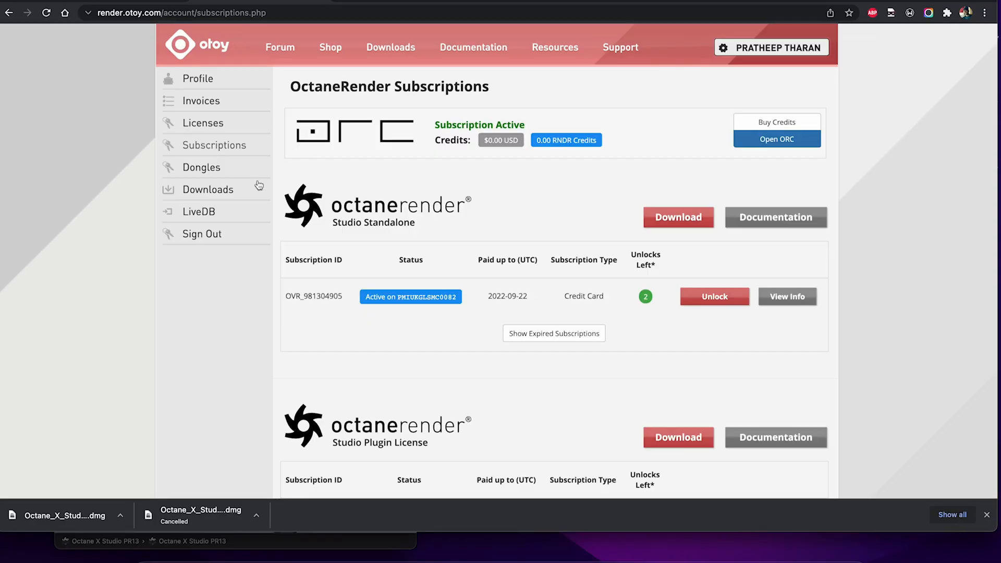
{"action": "mouse_move", "coordinate": [578, 282]}
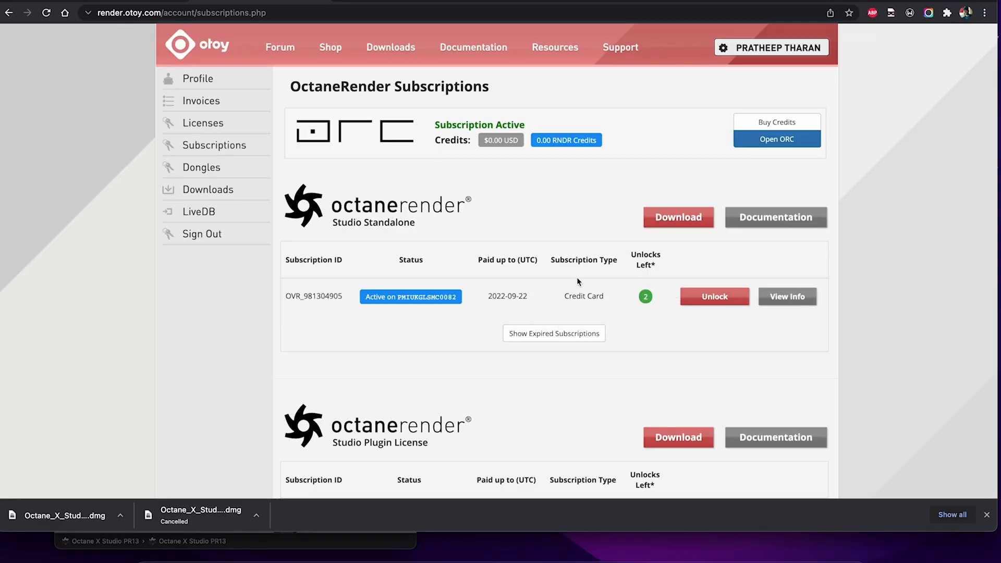
Scroll the render.otoy.com Subscriptions page down to the Studio Plugin License section
{"action": "scroll", "scroll_direction": "down", "scroll_amount": 3}
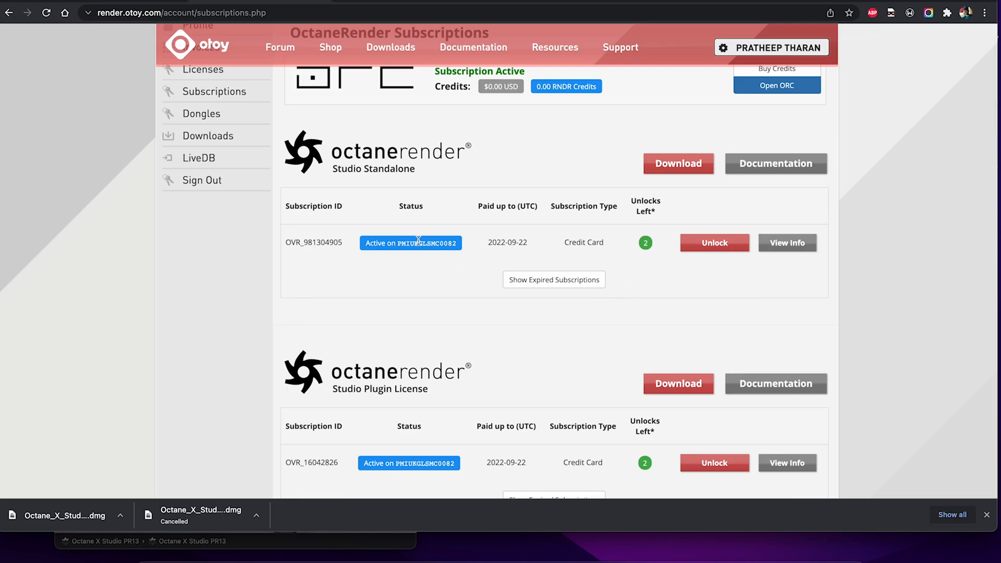
{"action": "mouse_move", "coordinate": [576, 253]}
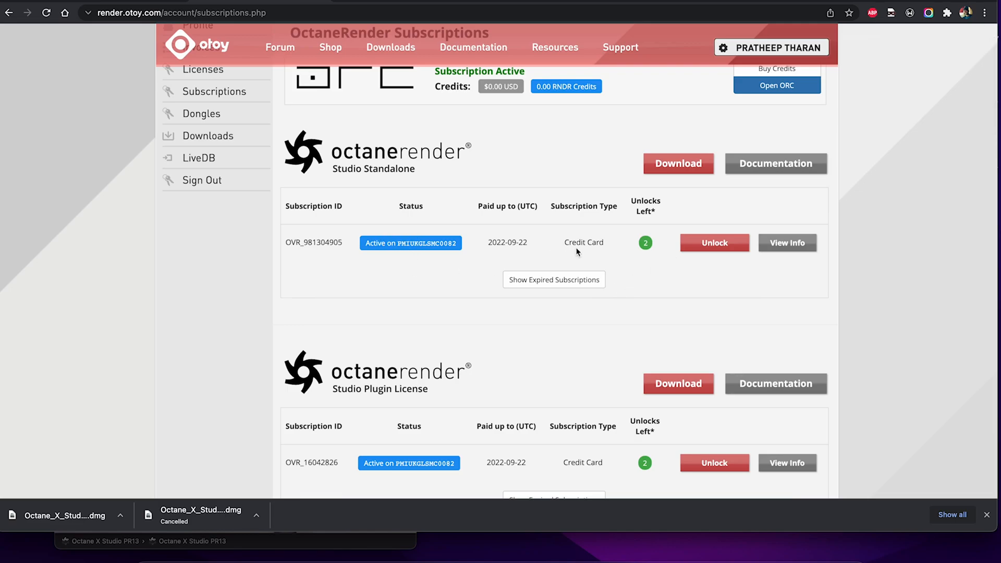
{"action": "mouse_move", "coordinate": [748, 257]}
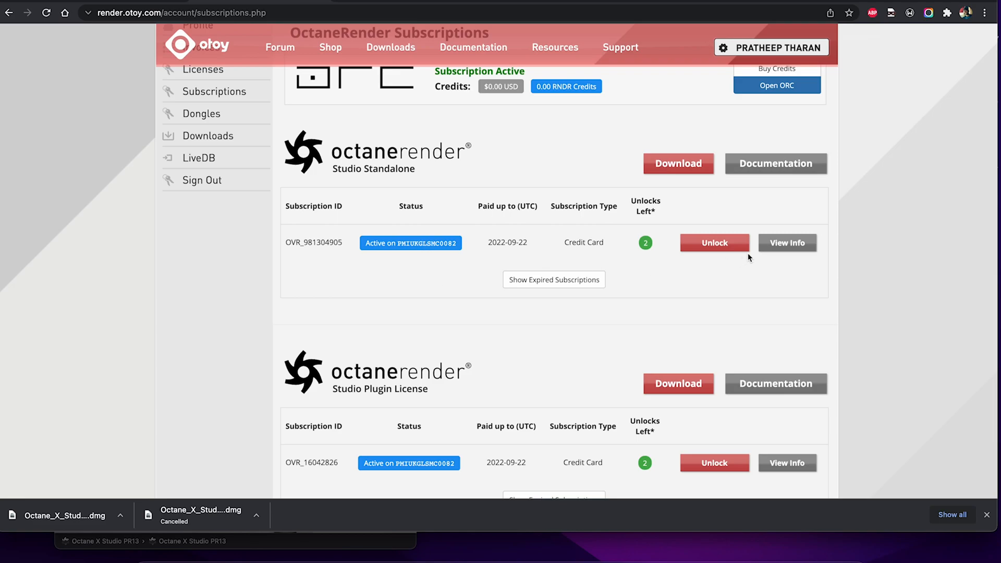
{"action": "left_click", "coordinate": [714, 242]}
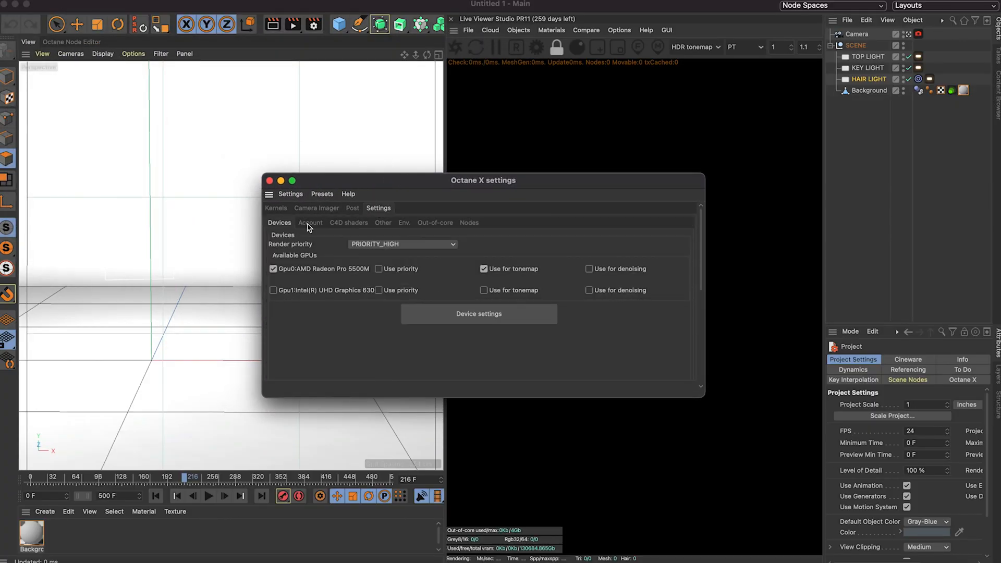
Sign out from the Octane X Account activation status dialog and confirm releasing licences
{"action": "left_click", "coordinate": [310, 222]}
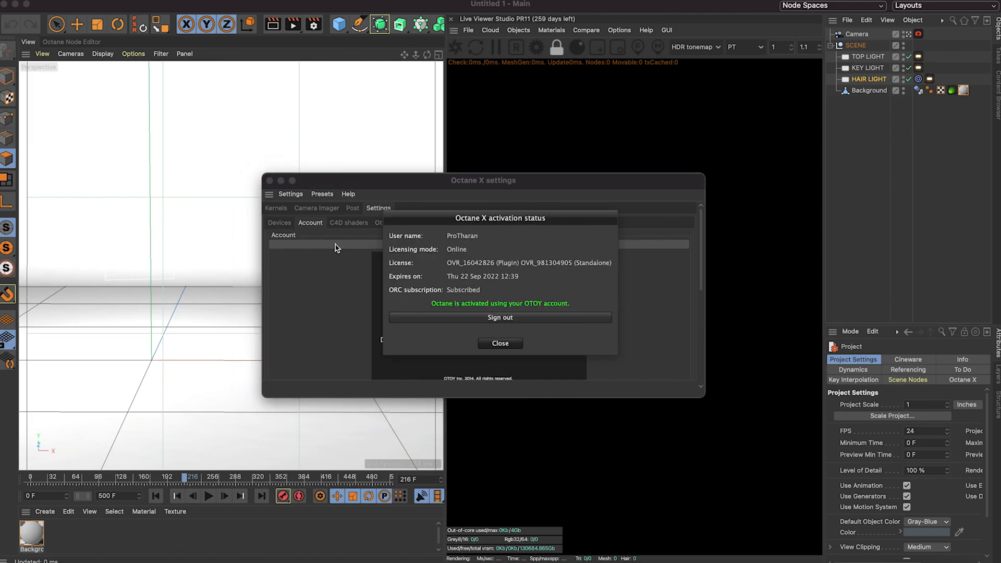
{"action": "left_click", "coordinate": [501, 318]}
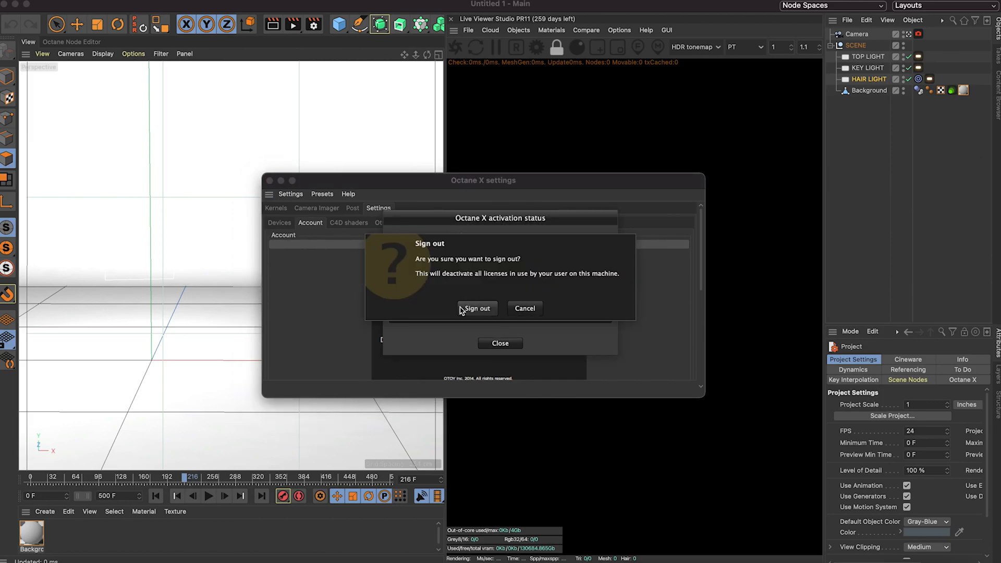
{"action": "left_click", "coordinate": [476, 308]}
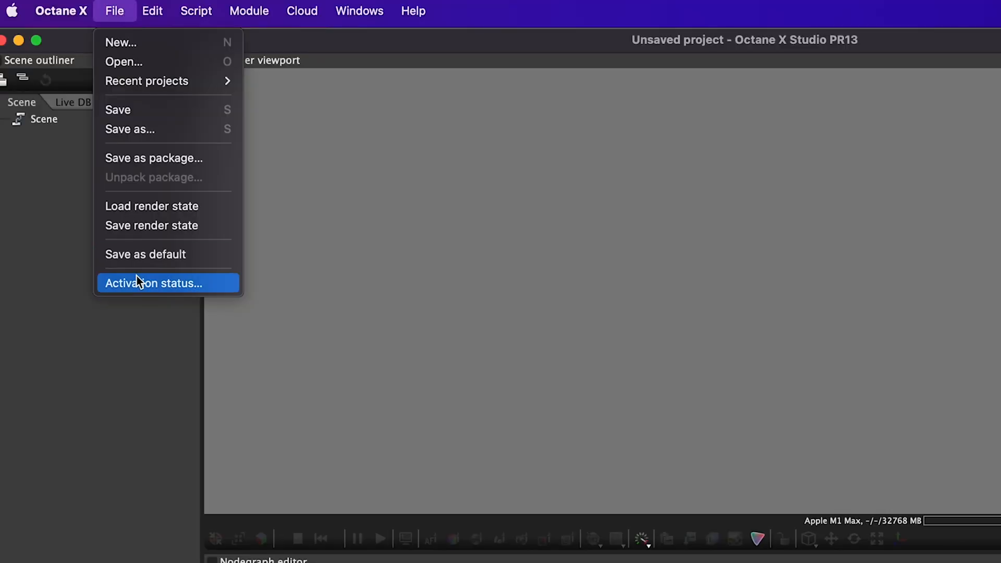
Show the standalone's licence status via File > Activation status
{"action": "left_click", "coordinate": [152, 283]}
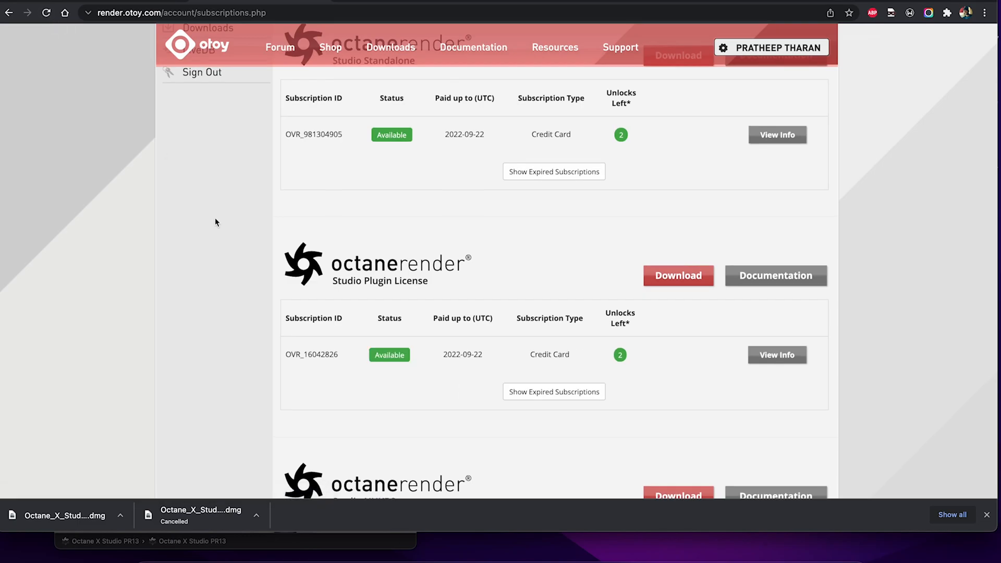
{"action": "mouse_move", "coordinate": [595, 378]}
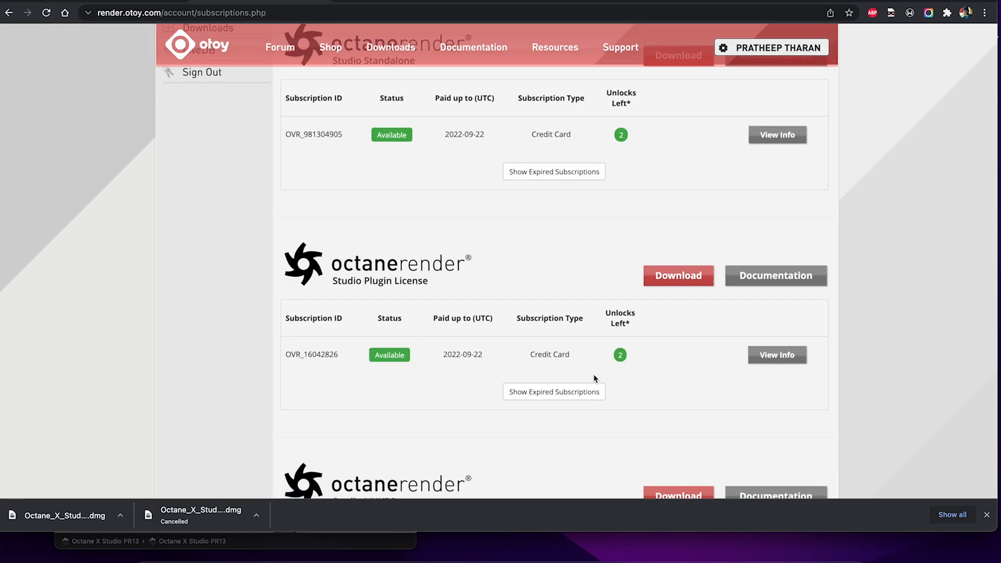
{"action": "mouse_move", "coordinate": [629, 354]}
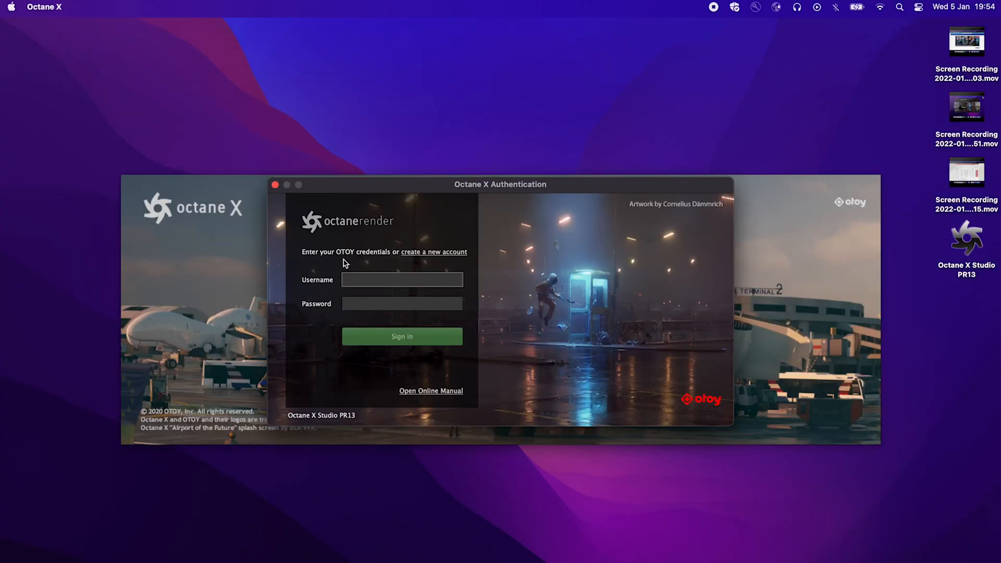
Enter the OTOY credentials and sign in to the empty Octane X Studio project
{"action": "type", "text": "Pro aran"}
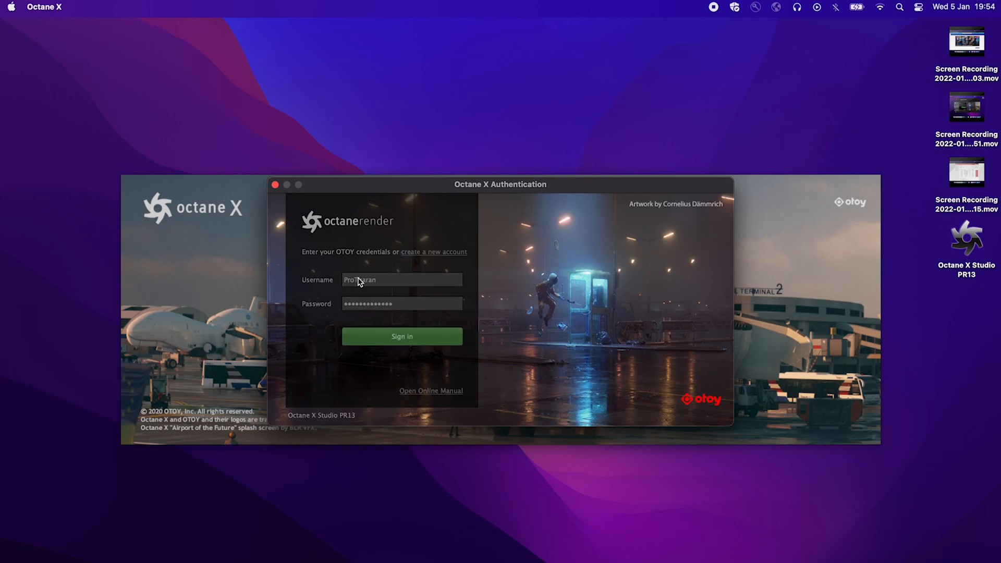
{"action": "left_click", "coordinate": [401, 336]}
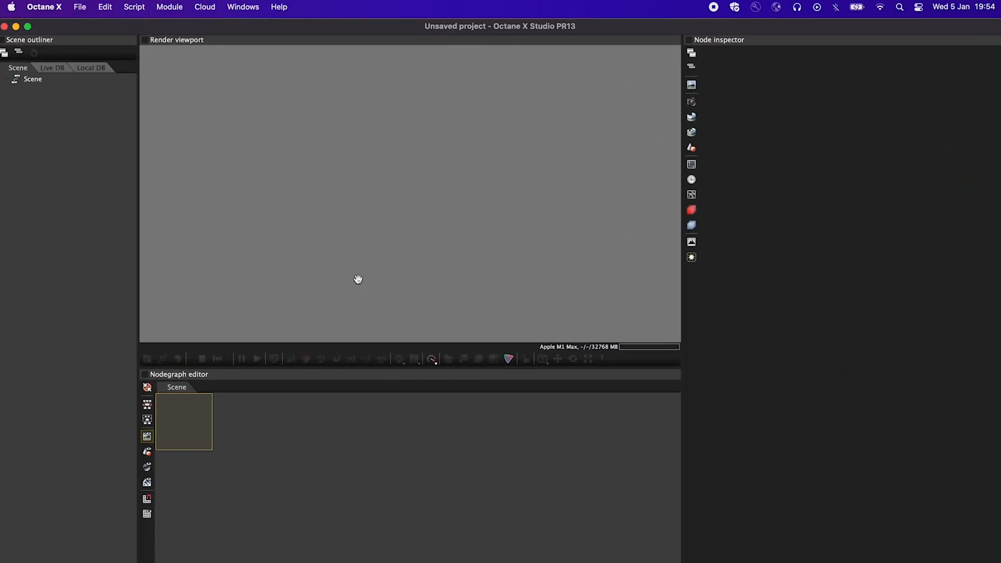
{"action": "mouse_move", "coordinate": [354, 412]}
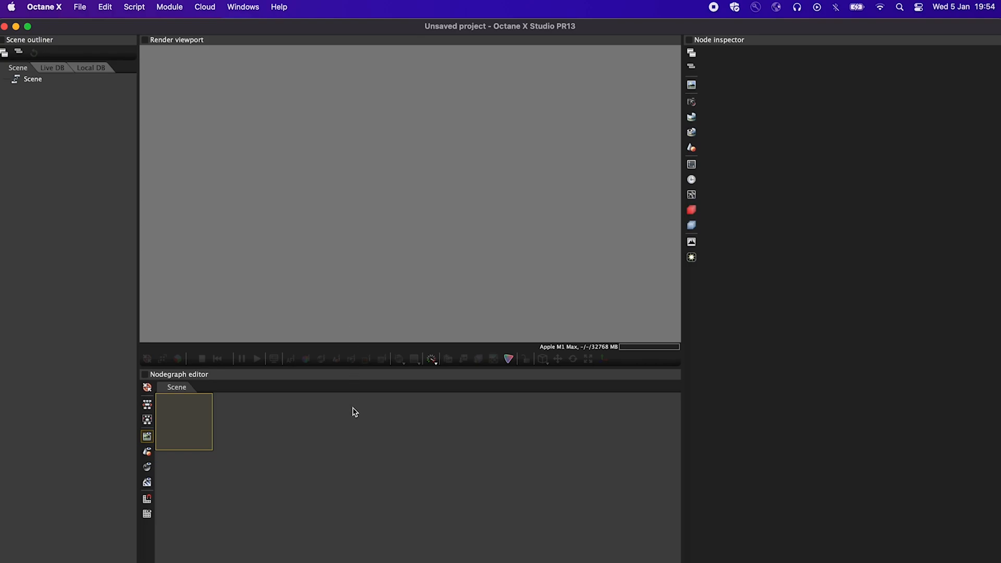
{"action": "mouse_move", "coordinate": [95, 120]}
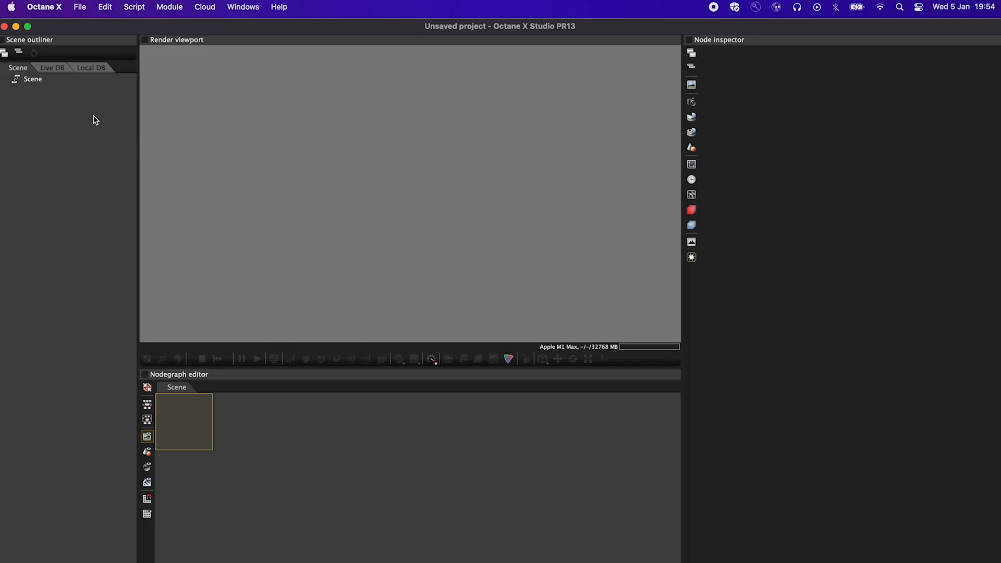
{"action": "left_click", "coordinate": [33, 79]}
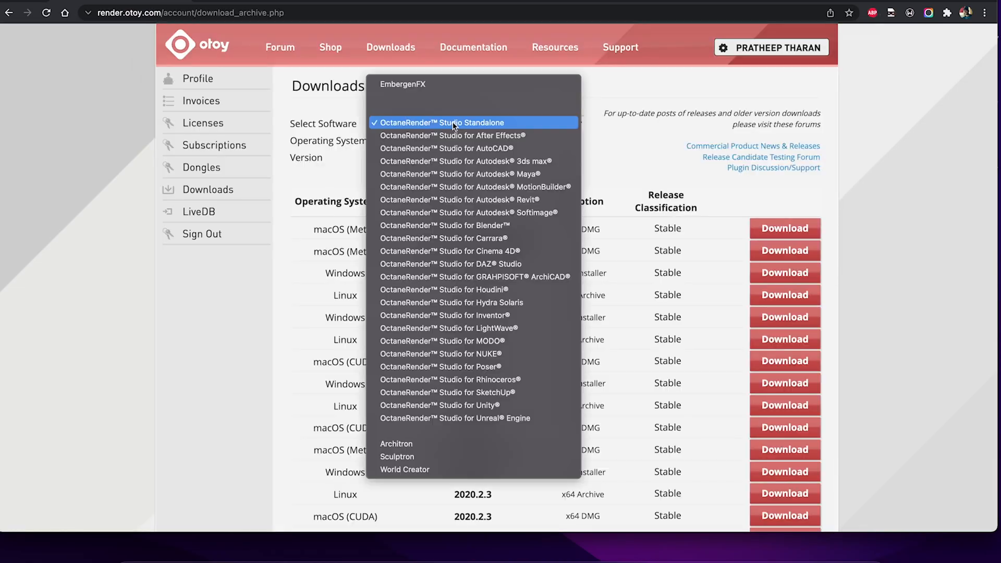
{"action": "mouse_move", "coordinate": [475, 174]}
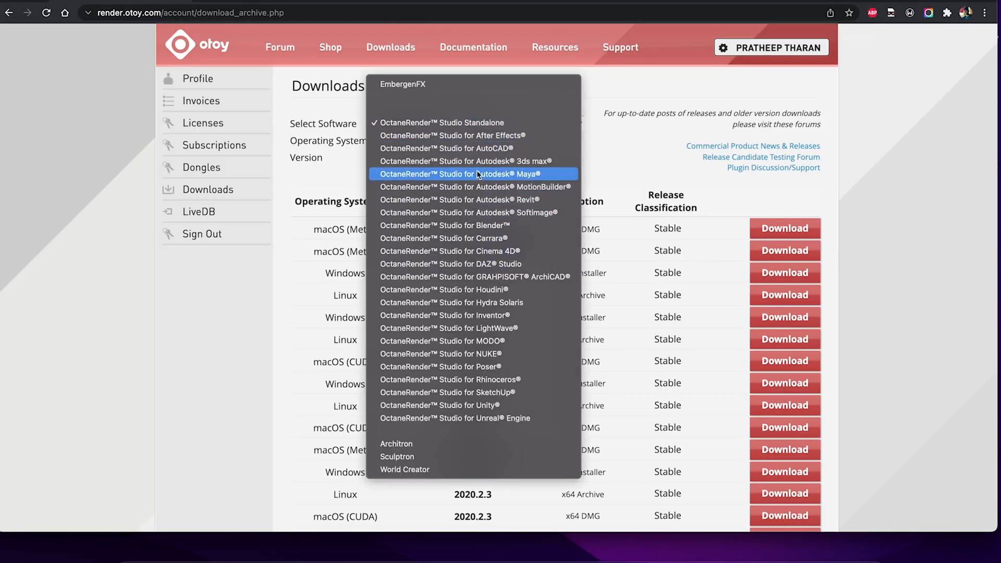
Filter downloads to OctaneRender Studio for Cinema 4D on macOS (Metal) and download Octane X PR13
{"action": "left_click", "coordinate": [441, 122]}
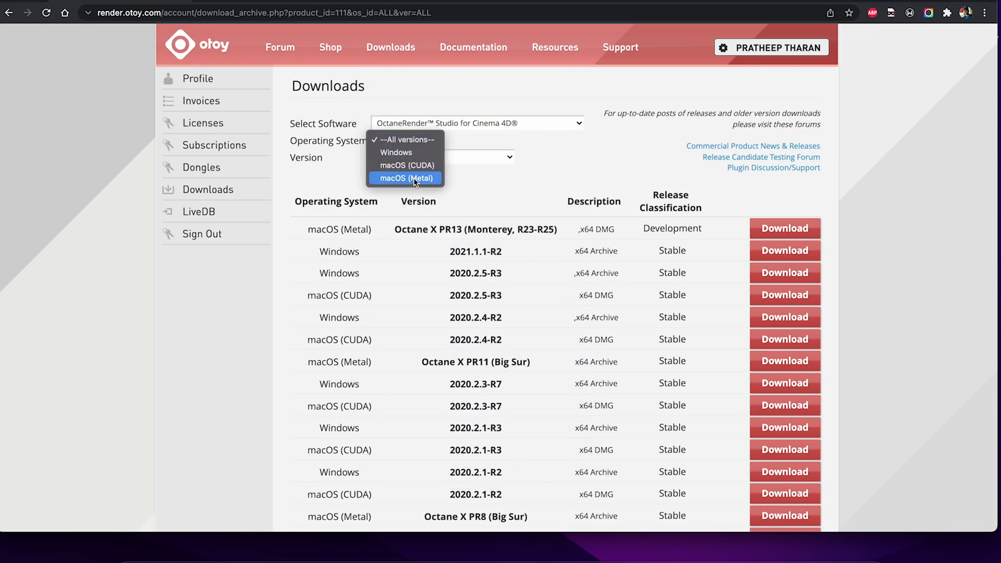
{"action": "left_click", "coordinate": [405, 179]}
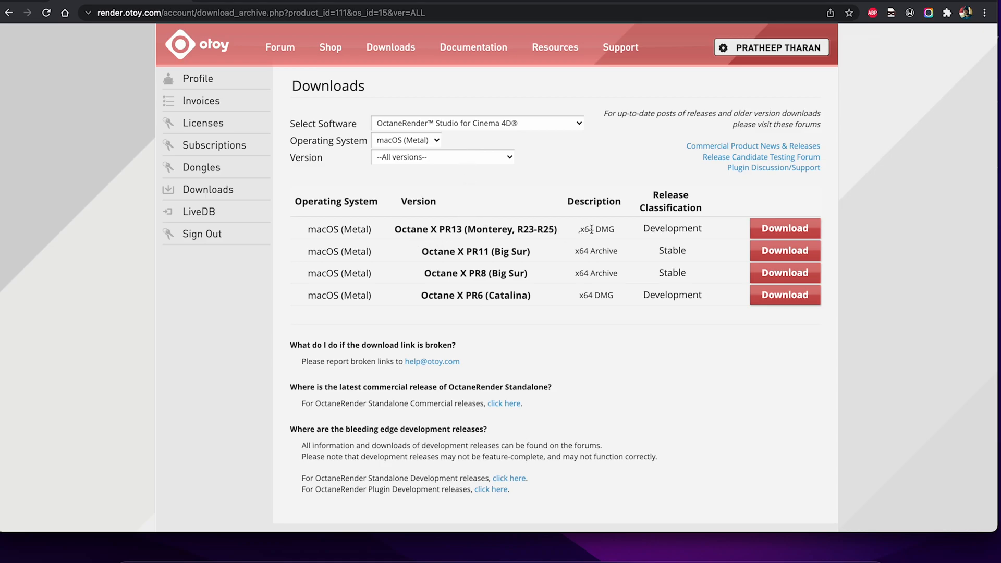
{"action": "left_click", "coordinate": [785, 228]}
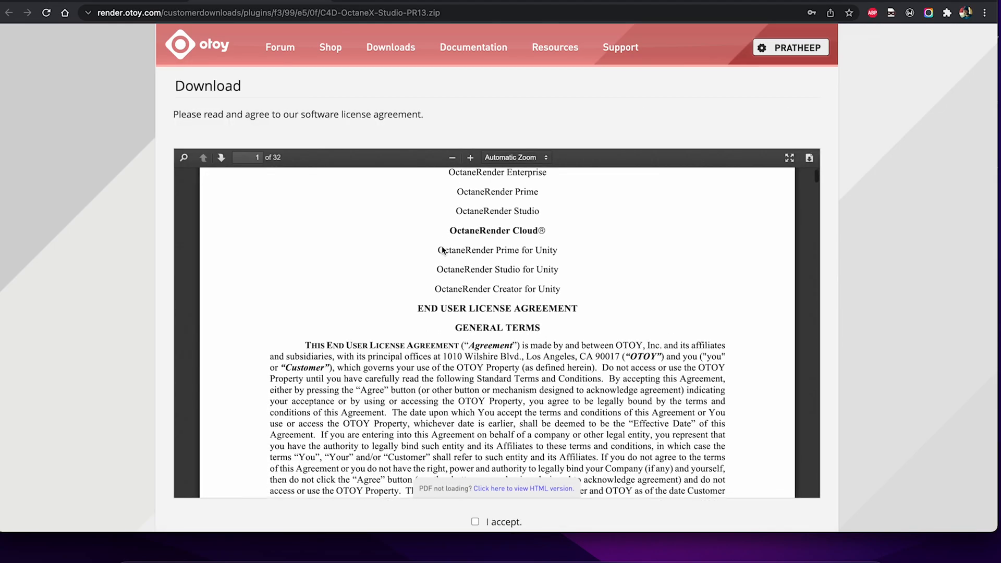
{"action": "left_click", "coordinate": [476, 522]}
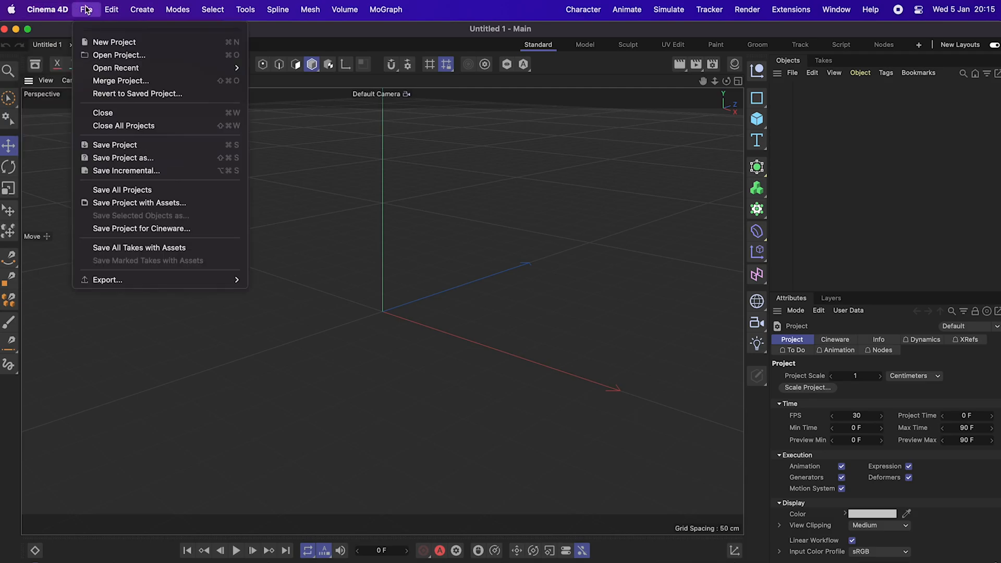
Open Cinema 4D Preferences and reveal the R25 preferences folder in Finder
{"action": "left_click", "coordinate": [47, 10]}
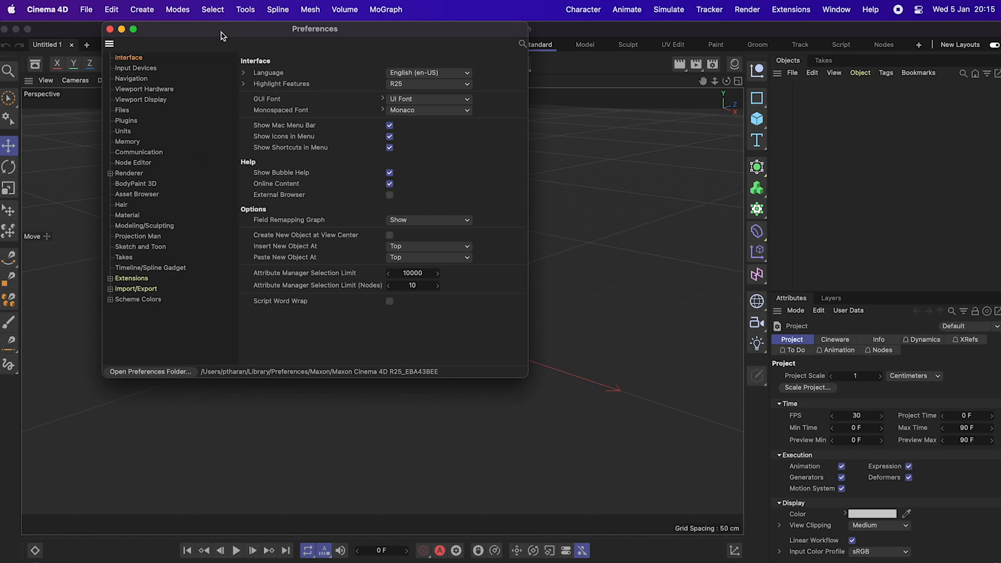
{"action": "left_click_drag", "start_coordinate": [315, 28], "coordinate": [293, 56]}
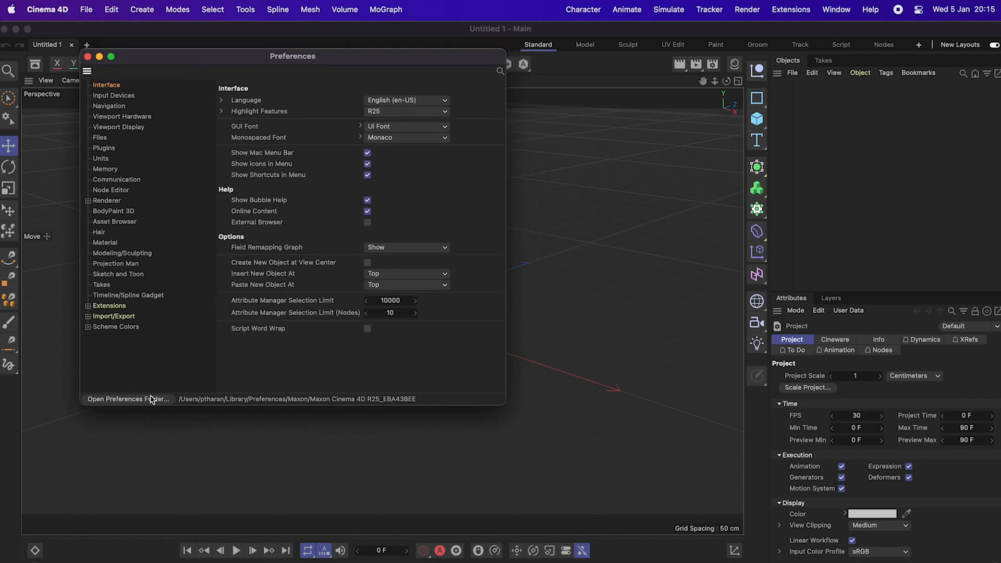
{"action": "left_click", "coordinate": [128, 399]}
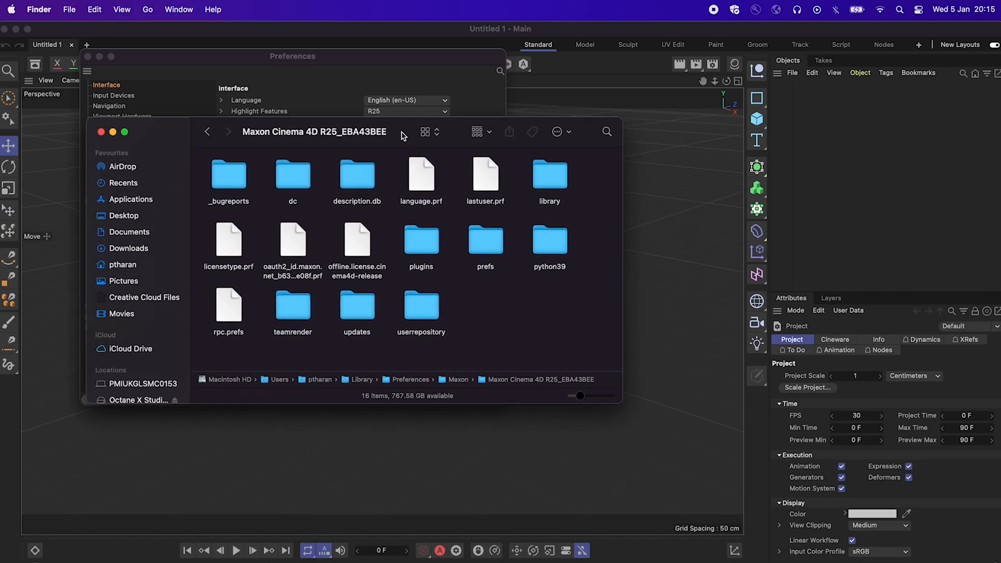
Move C4D-OctaneX-Studio-PR13 into R25's plugins folder and tidy its four items with Clean Up By
{"action": "double_click", "coordinate": [421, 241]}
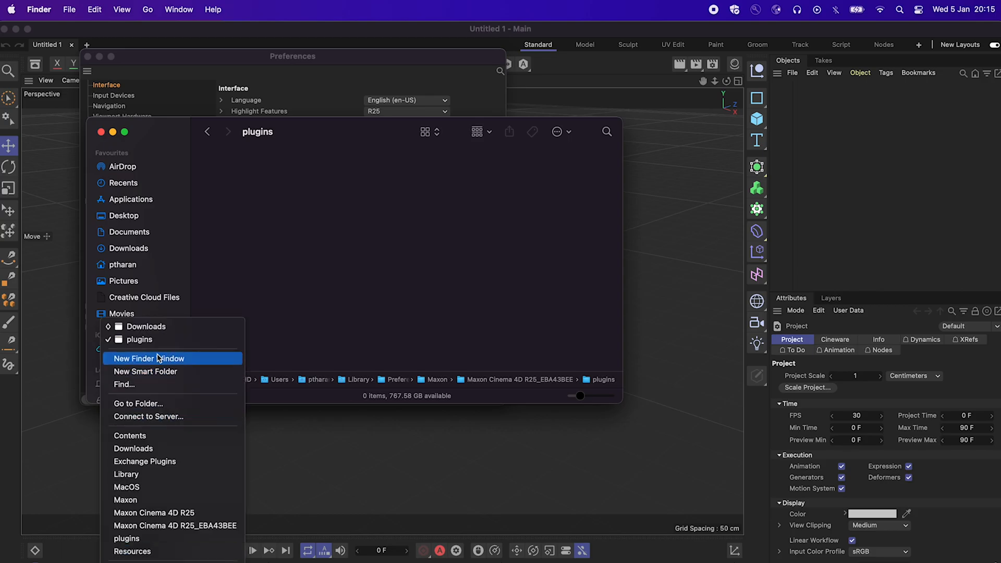
{"action": "left_click", "coordinate": [148, 358]}
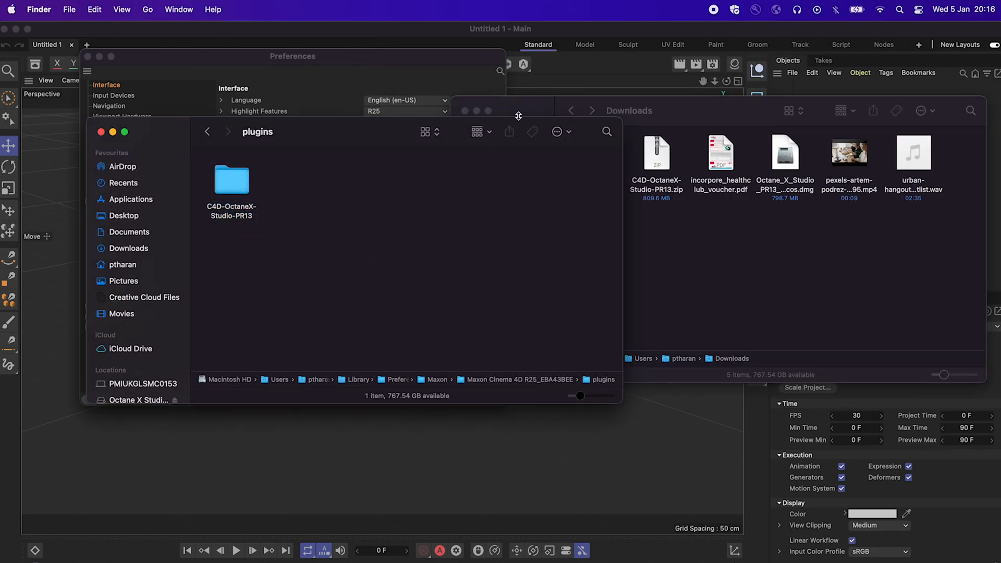
{"action": "double_click", "coordinate": [232, 180]}
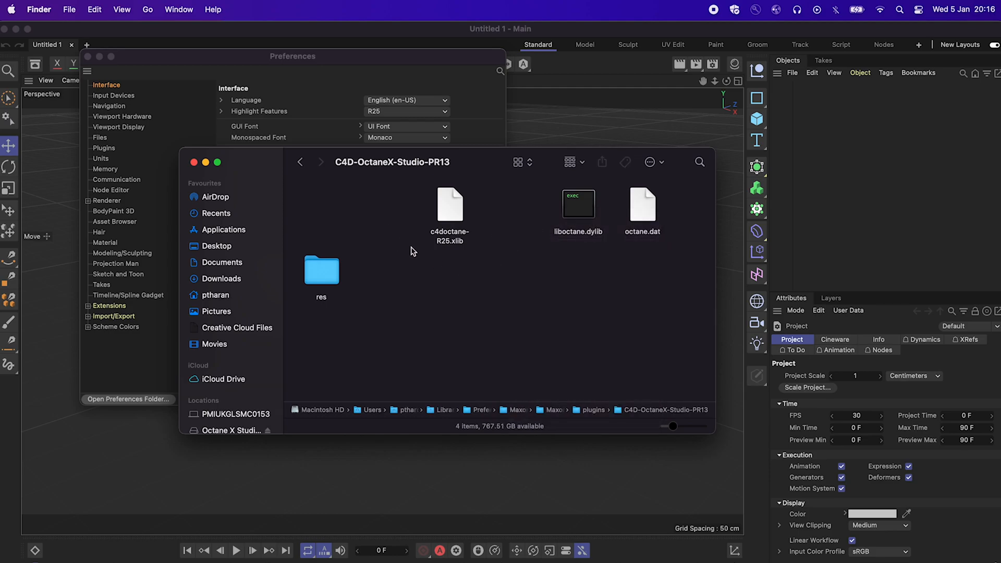
{"action": "right_click", "coordinate": [410, 251]}
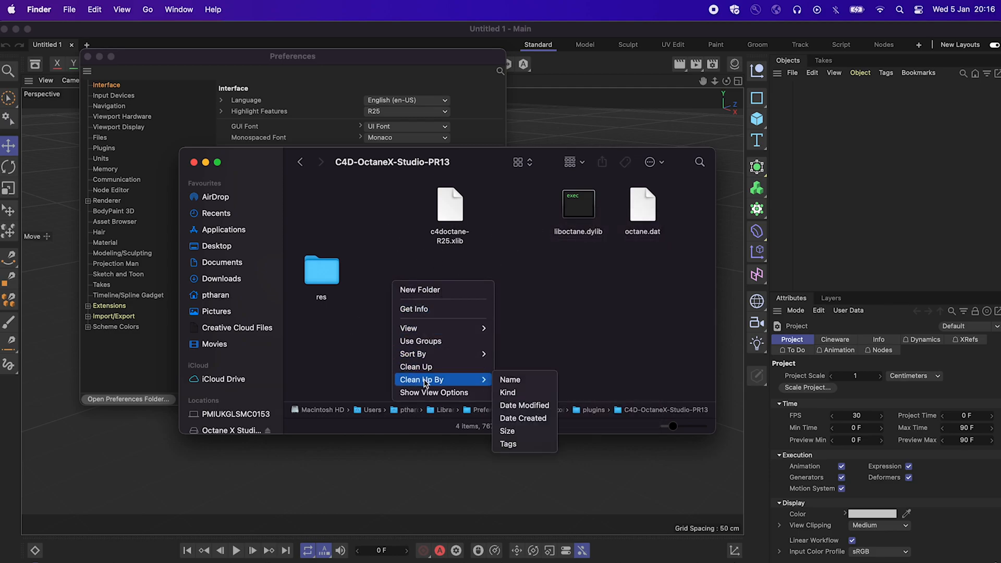
{"action": "left_click", "coordinate": [509, 379]}
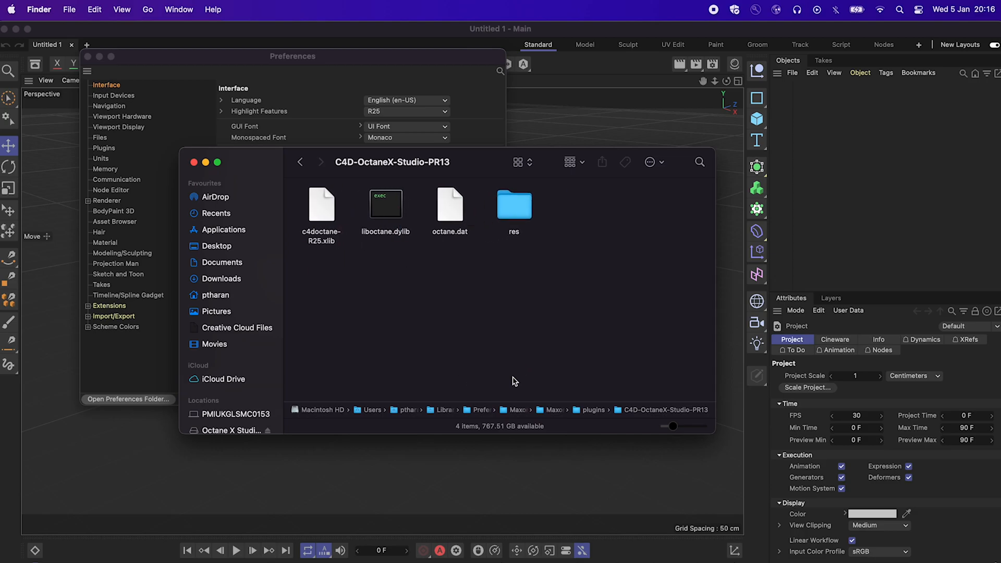
{"action": "mouse_move", "coordinate": [319, 216]}
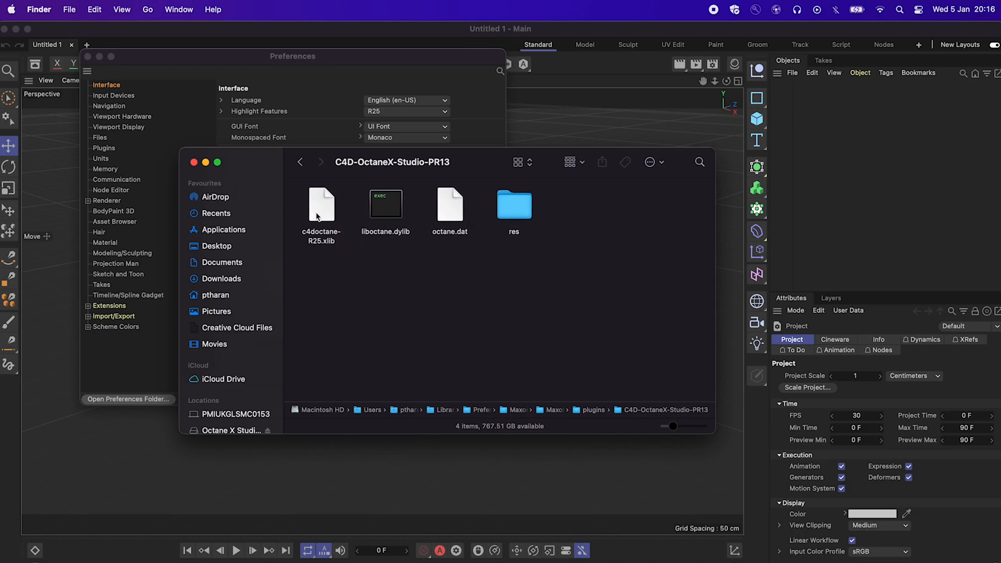
{"action": "mouse_move", "coordinate": [552, 228]}
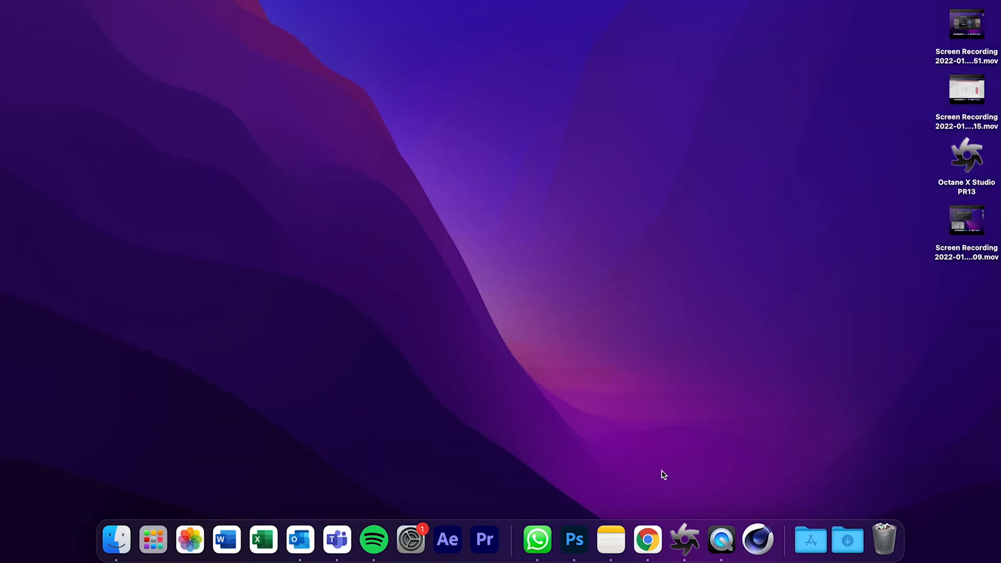
Open the Applications > Maxon Cinema 4D R25 folder in Finder
{"action": "left_click", "coordinate": [116, 540]}
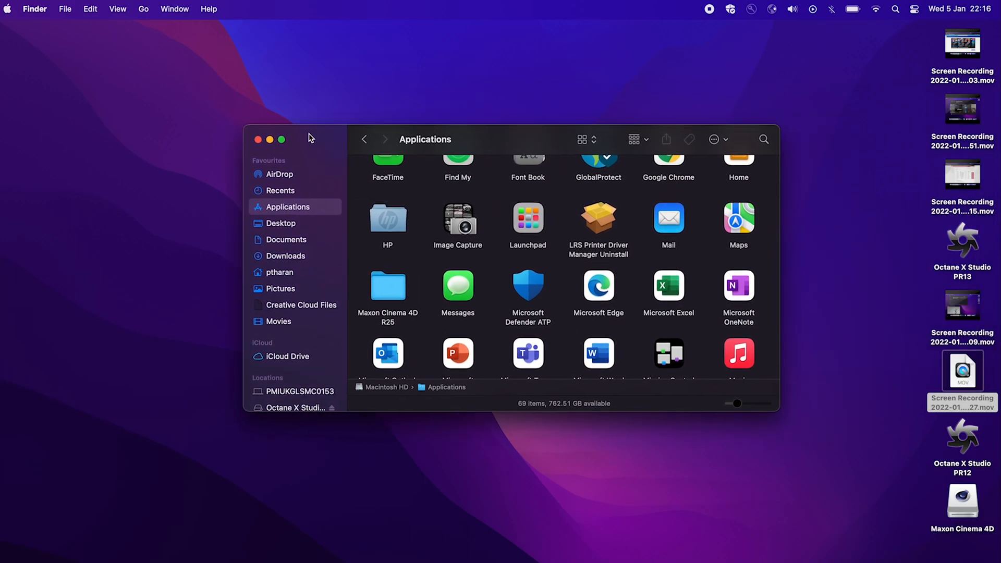
{"action": "scroll", "scroll_direction": "down", "scroll_amount": 3}
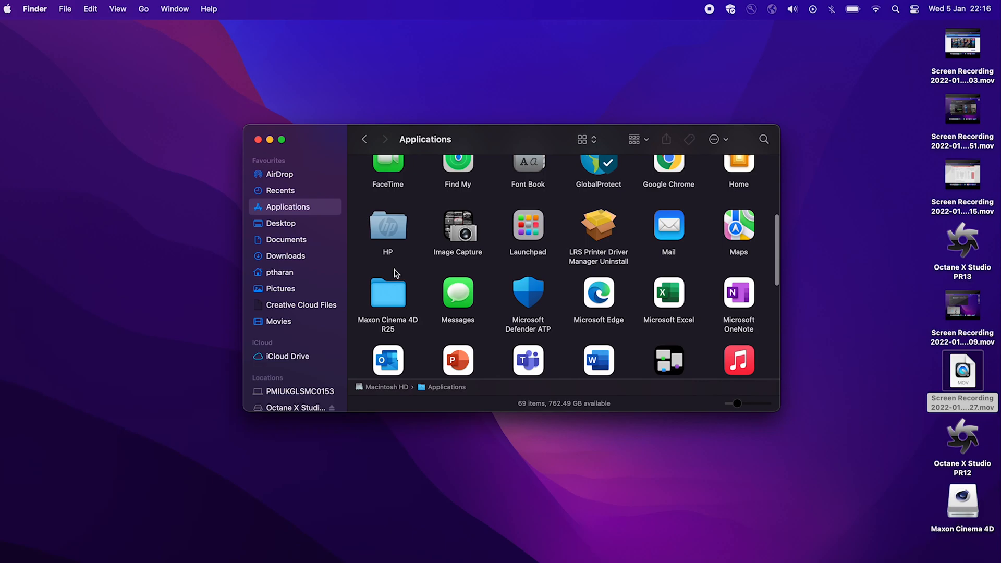
{"action": "double_click", "coordinate": [387, 294]}
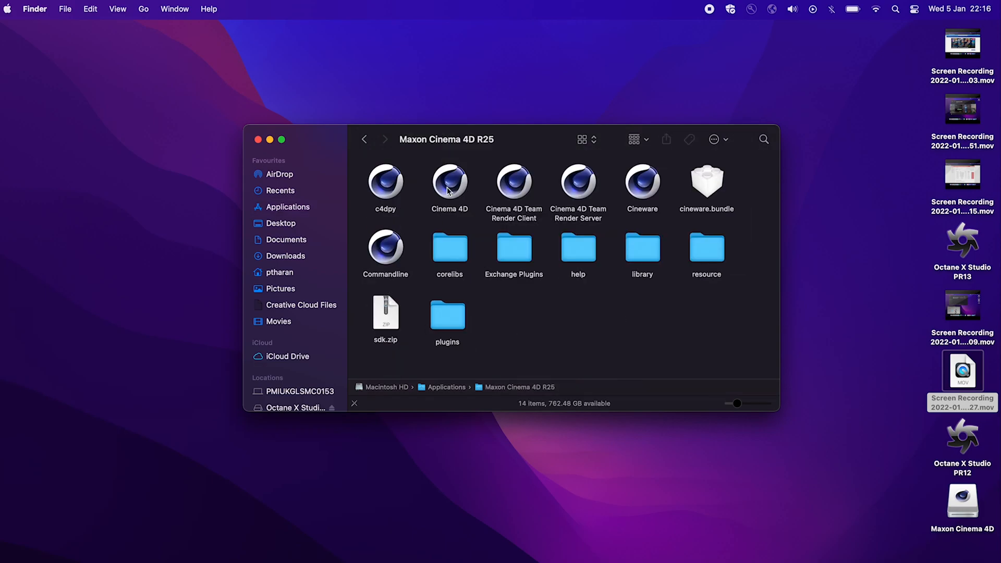
In Cinema 4D's Get Info, tick Open using Rosetta and Scale to fit below built-in camera
{"action": "right_click", "coordinate": [449, 185]}
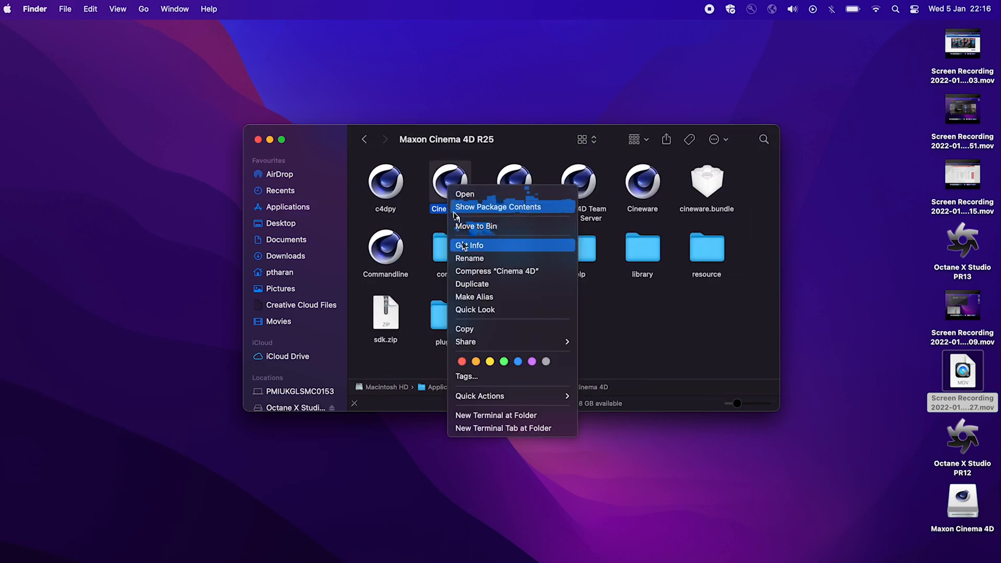
{"action": "left_click", "coordinate": [471, 245]}
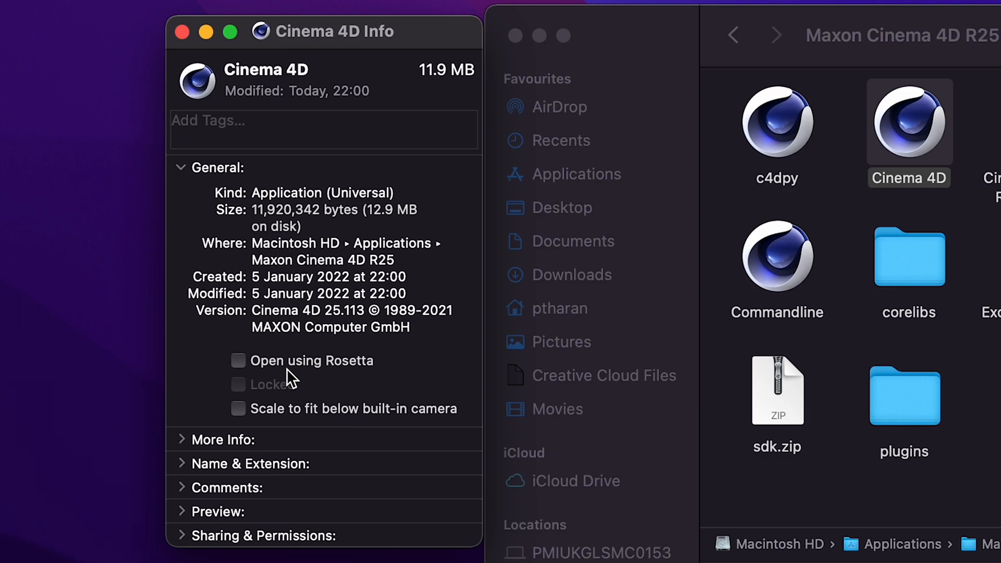
{"action": "left_click", "coordinate": [238, 361]}
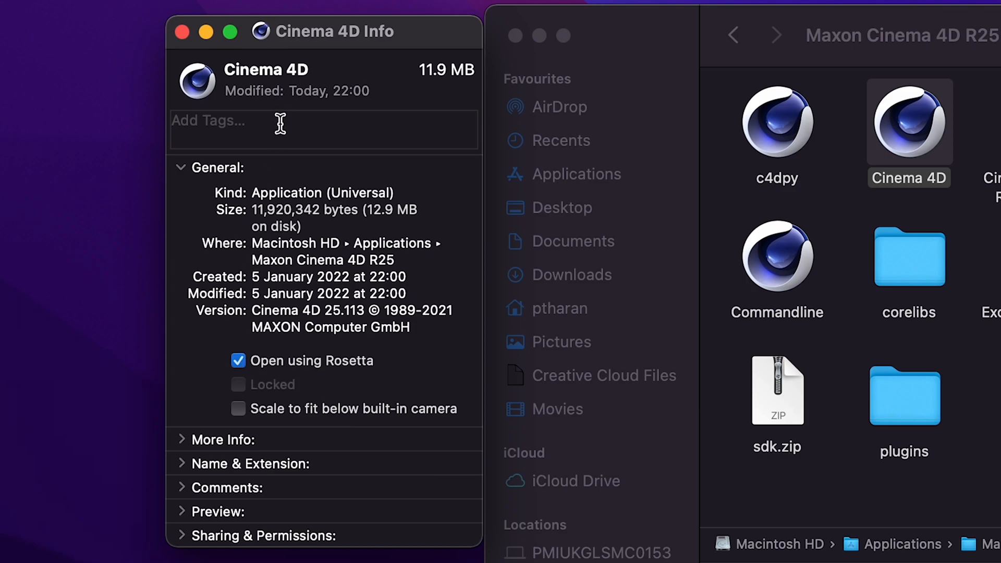
{"action": "mouse_move", "coordinate": [182, 32]}
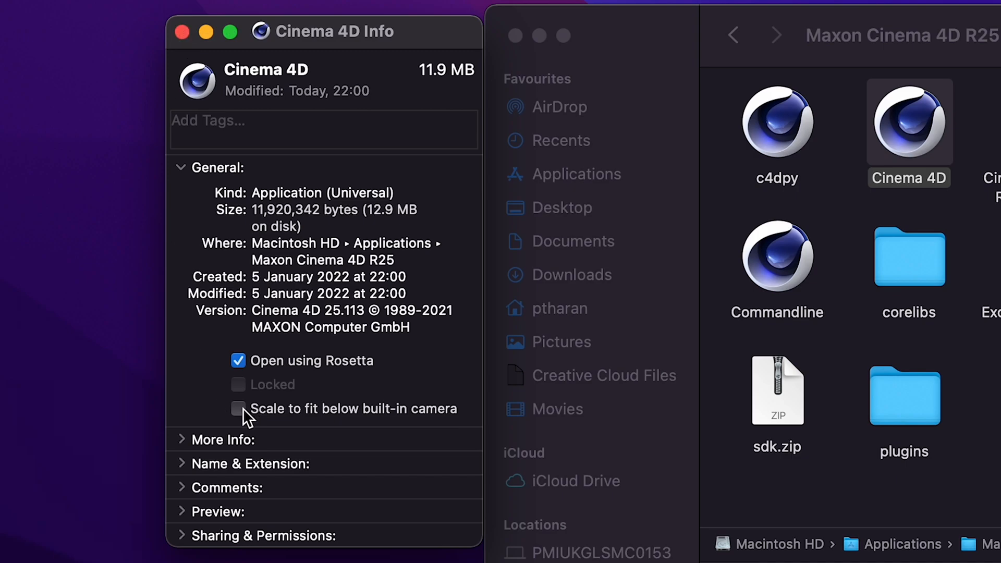
{"action": "left_click", "coordinate": [238, 409]}
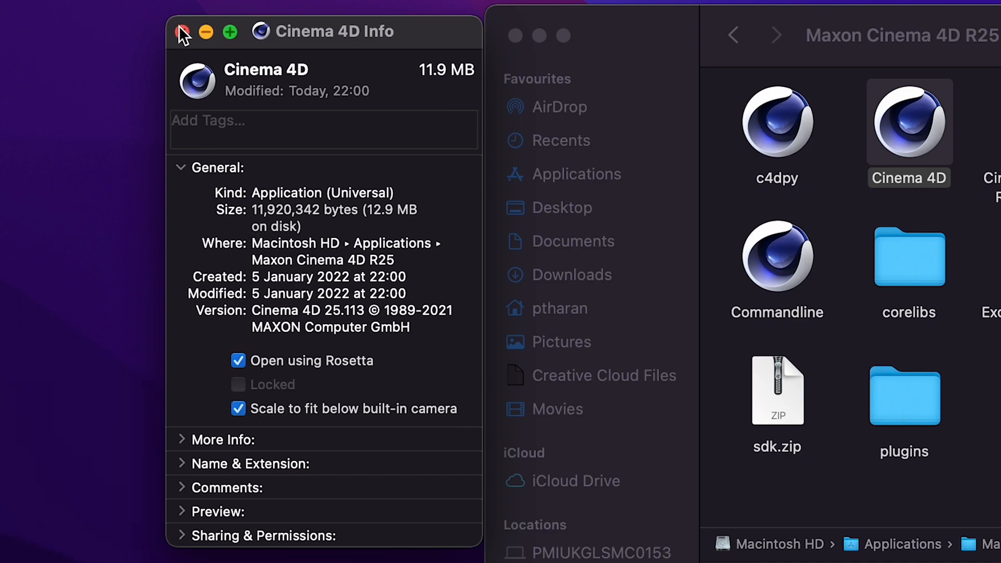
{"action": "left_click", "coordinate": [182, 31]}
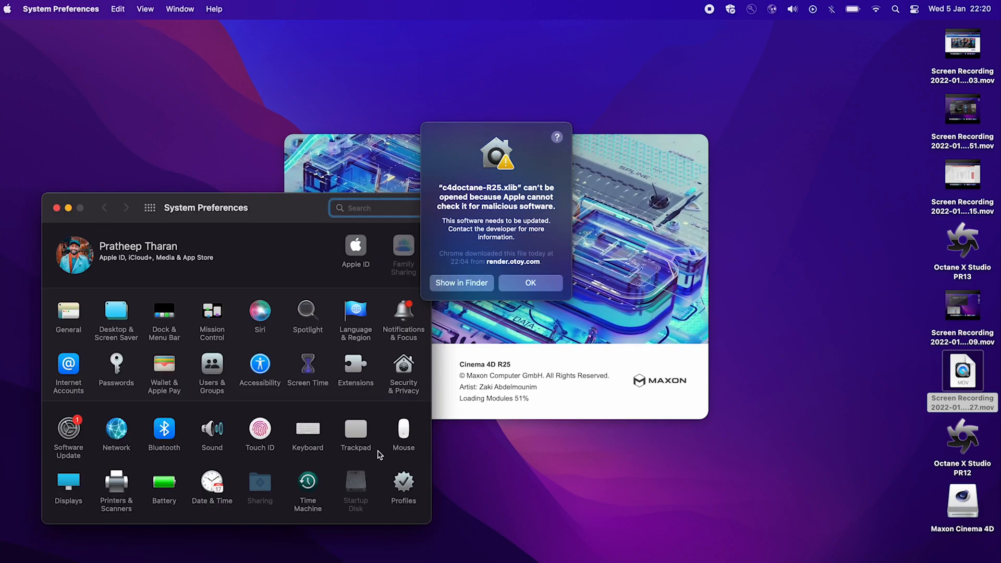
Open Security & Privacy's General tab and unlock it to allow the blocked c4doctane plugin
{"action": "left_click", "coordinate": [404, 369]}
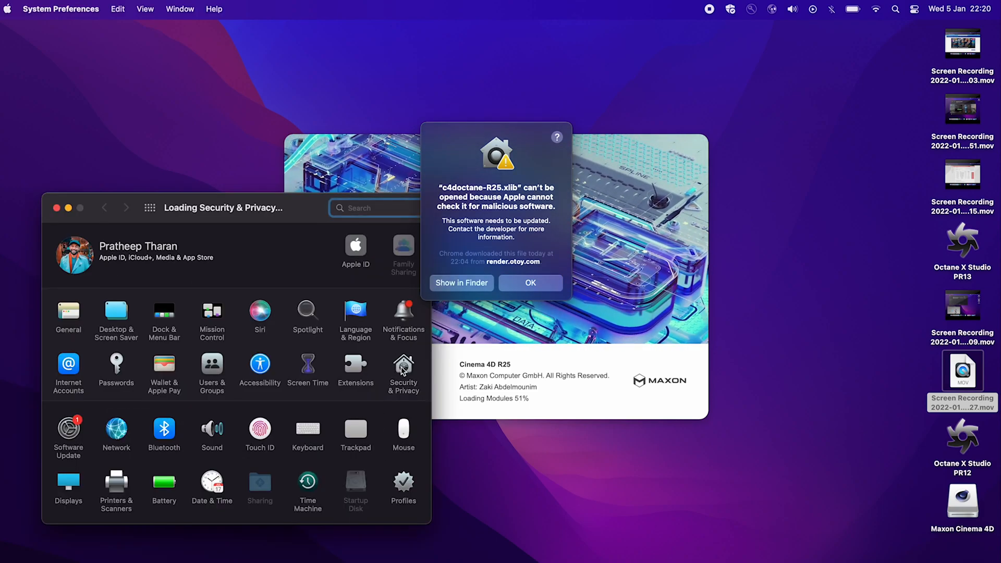
{"action": "left_click", "coordinate": [404, 371]}
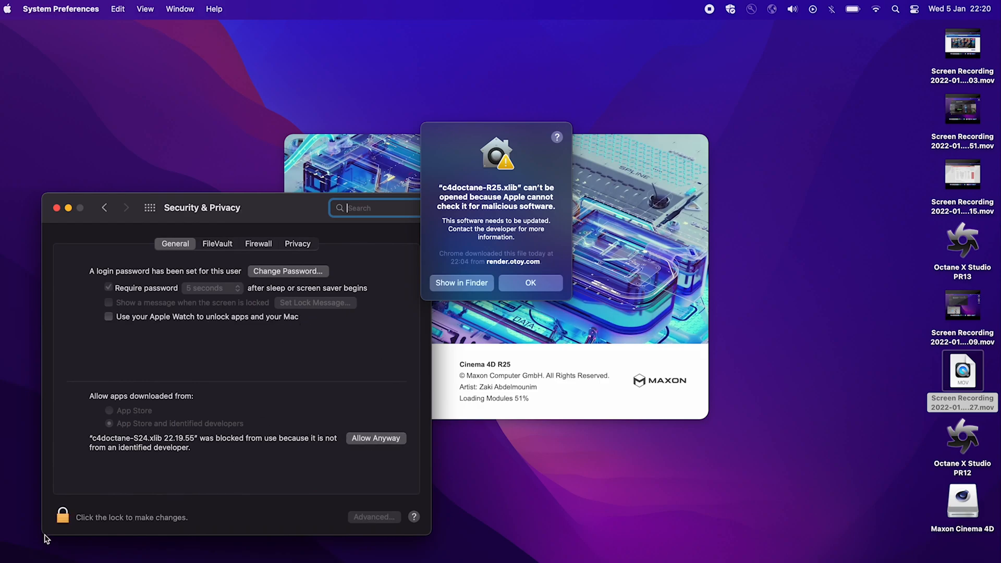
{"action": "left_click", "coordinate": [63, 517]}
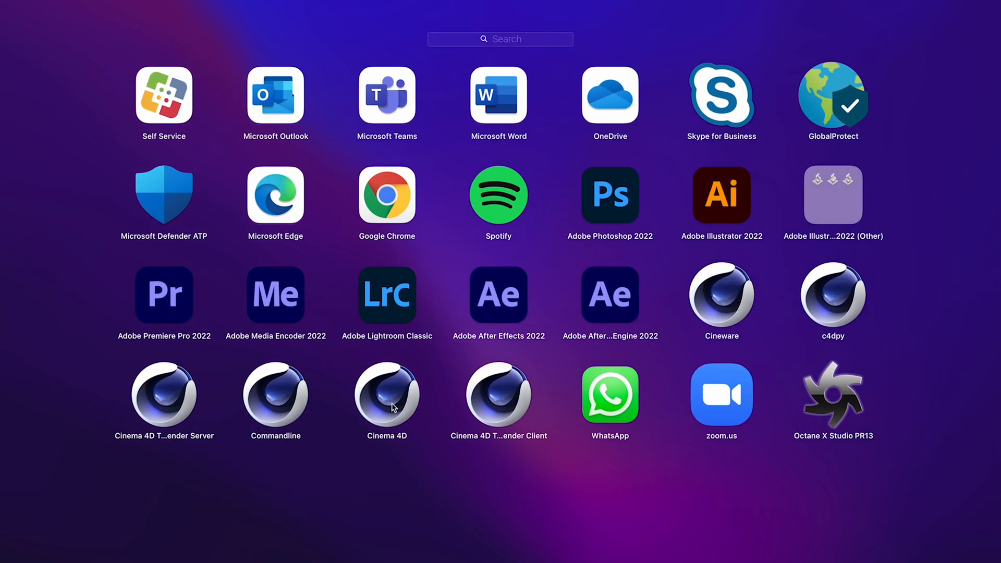
Launch Cinema 4D R25 and dock the Octane Live Viewer window into the layout
{"action": "left_click", "coordinate": [386, 394]}
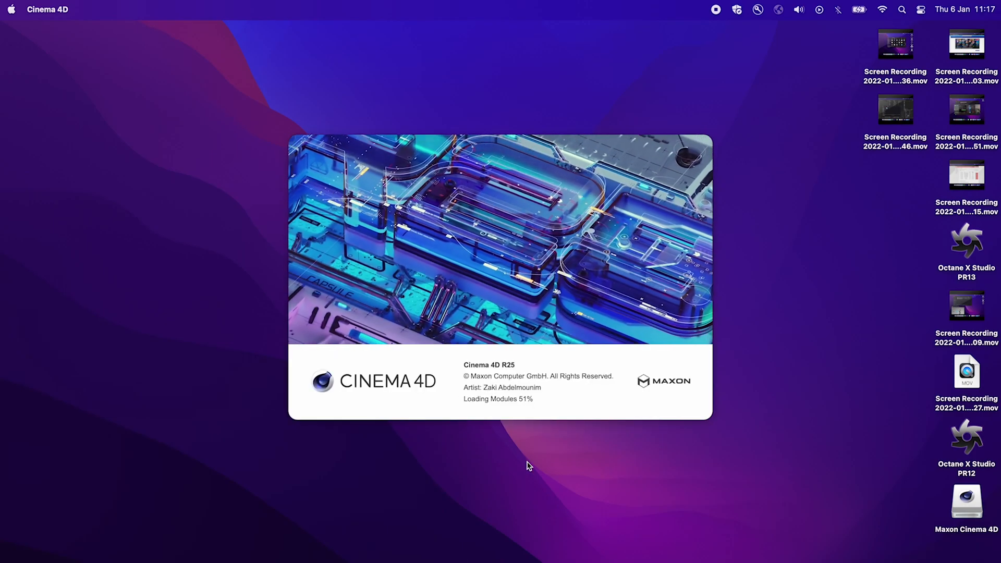
{"action": "left_click", "coordinate": [779, 8]}
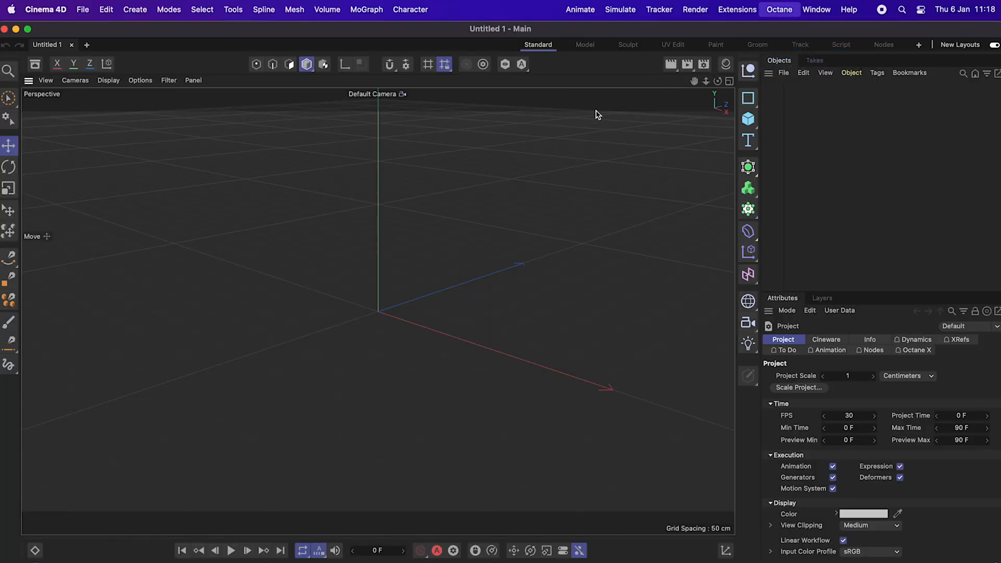
{"action": "mouse_move", "coordinate": [584, 122]}
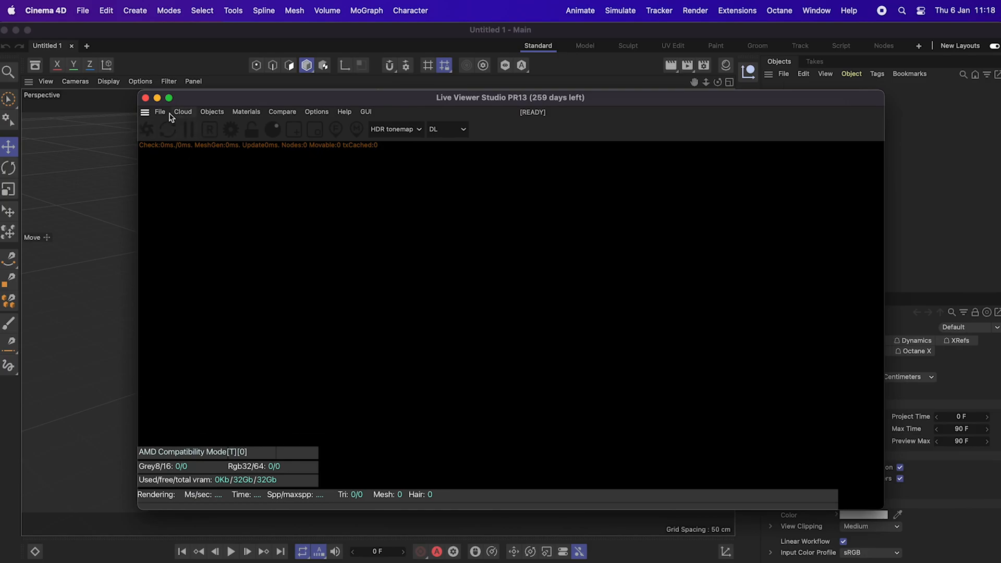
{"action": "left_click_drag", "start_coordinate": [492, 97], "coordinate": [600, 174]}
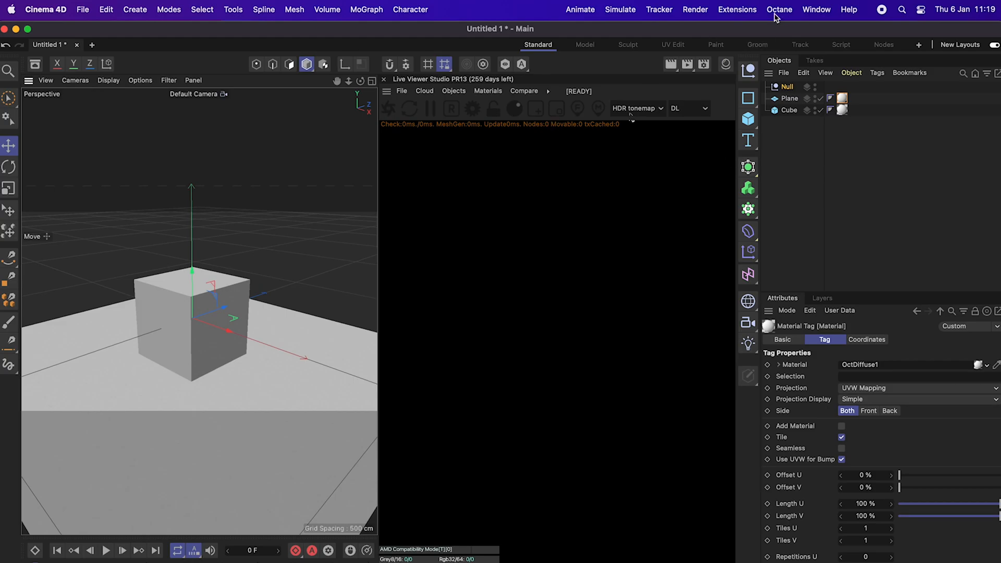
Add an Octane Arealight from the Live Viewer's Objects > Lights menu and let it render
{"action": "left_click", "coordinate": [453, 90]}
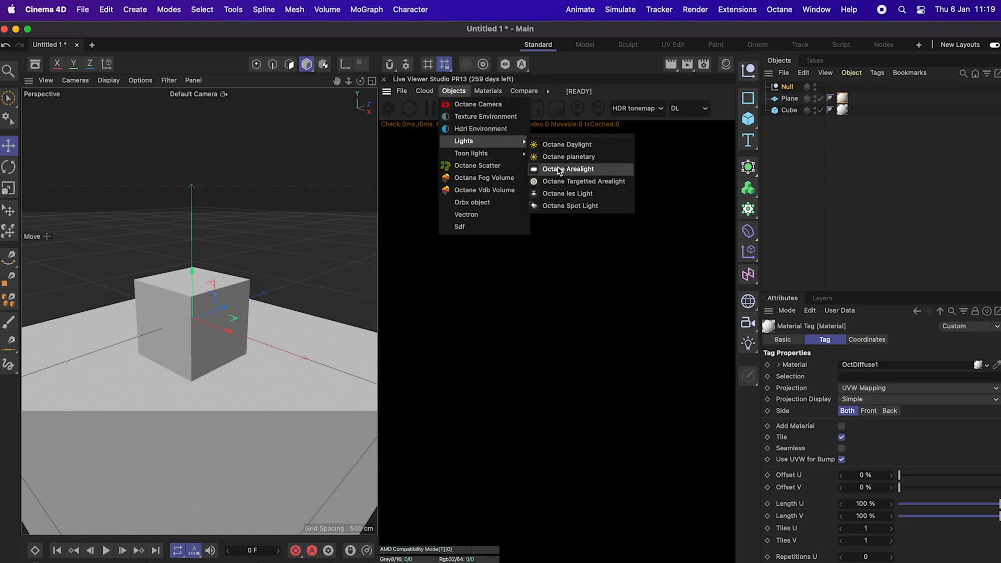
{"action": "left_click", "coordinate": [568, 168]}
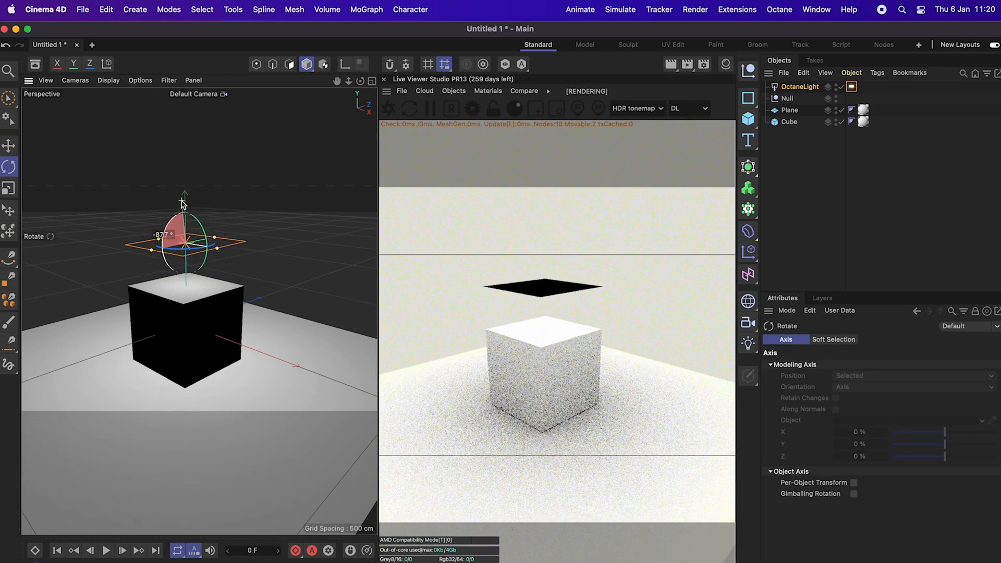
{"action": "left_click", "coordinate": [9, 145]}
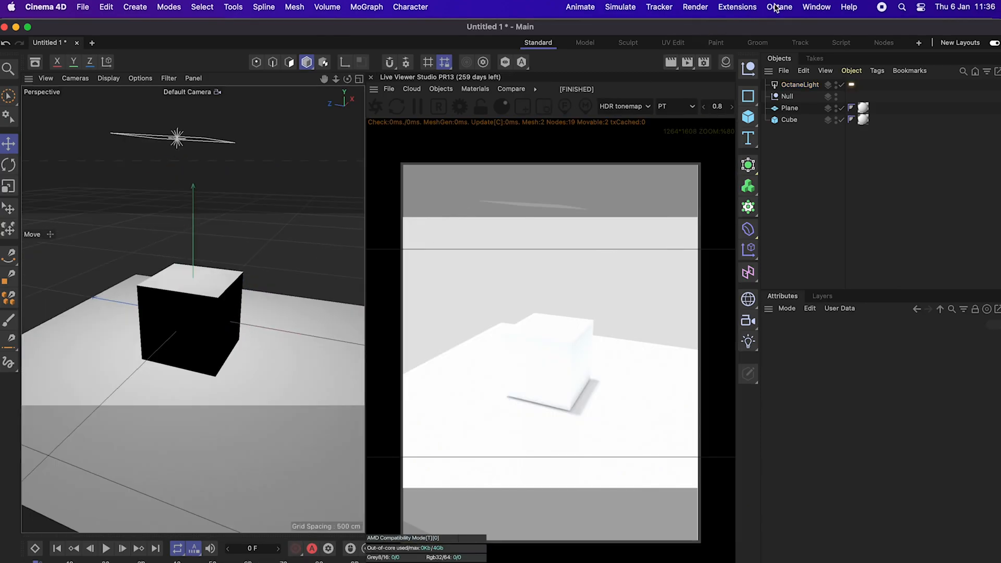
Save the layout with the docked Octane viewer via Window > Customization > Save as Startup Layout
{"action": "left_click", "coordinate": [817, 7]}
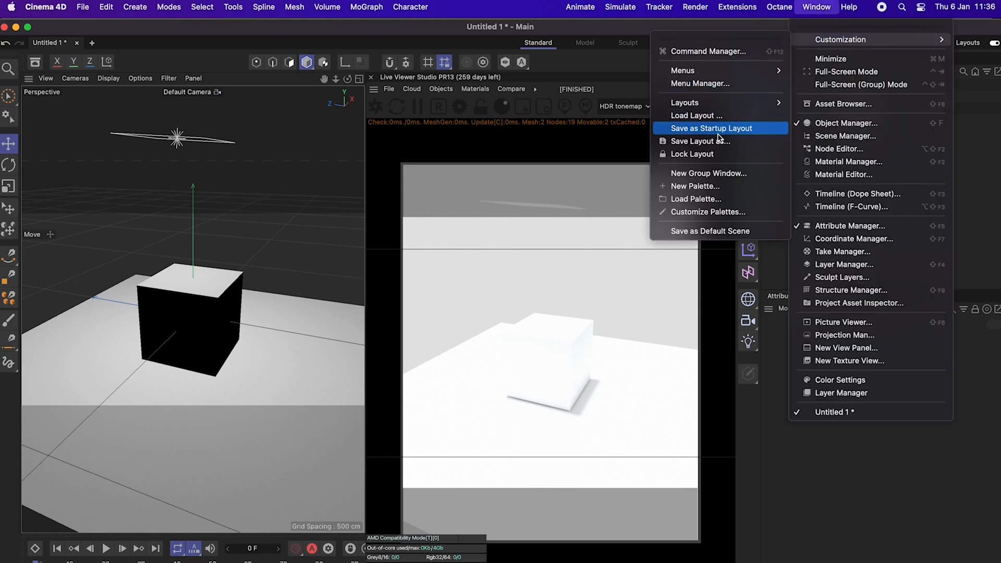
{"action": "left_click", "coordinate": [711, 129]}
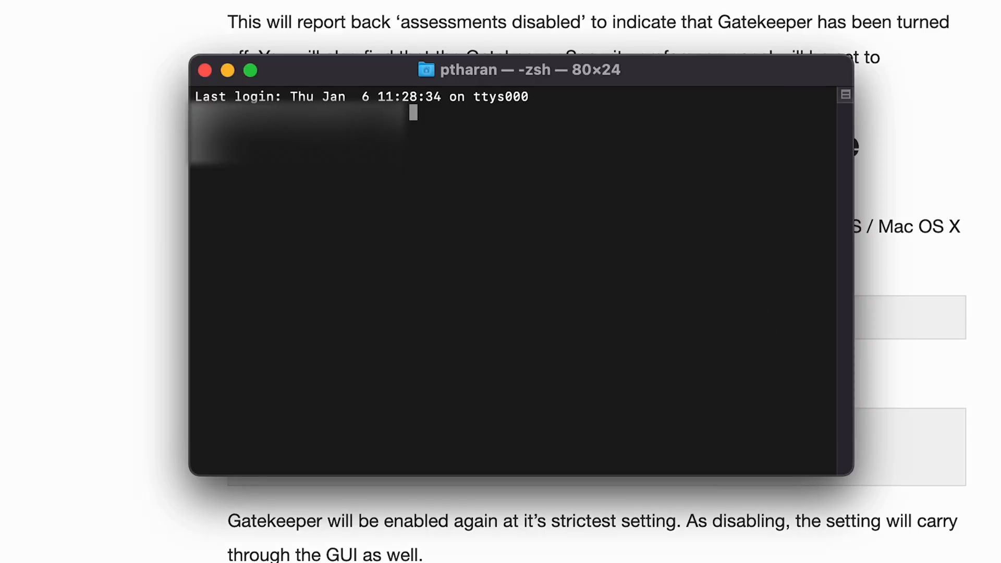
Run 'sudo spctl --master-enable' in Terminal to re-enable Gatekeeper
{"action": "type", "text": "sudo spctl --master-enable"}
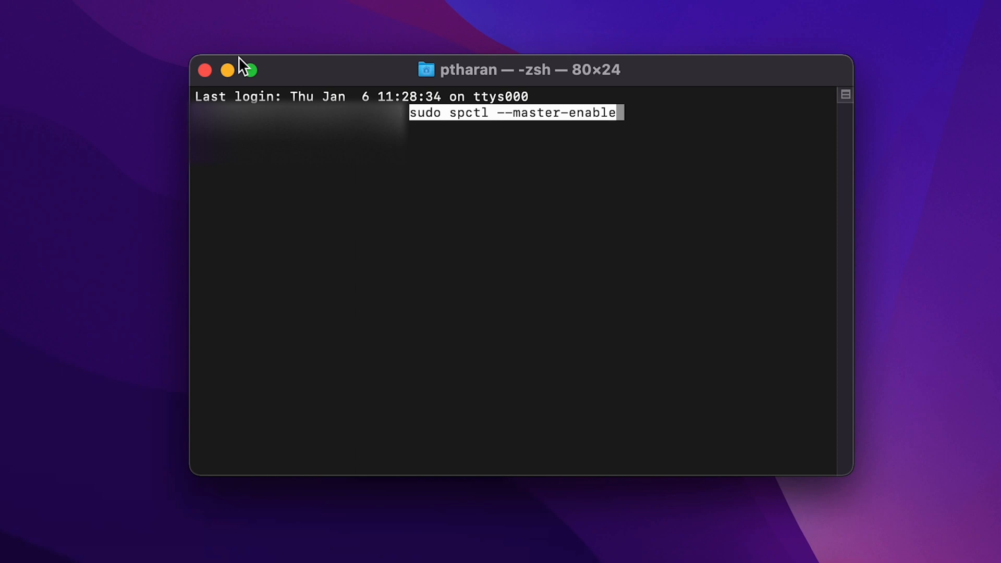
{"action": "mouse_move", "coordinate": [632, 102]}
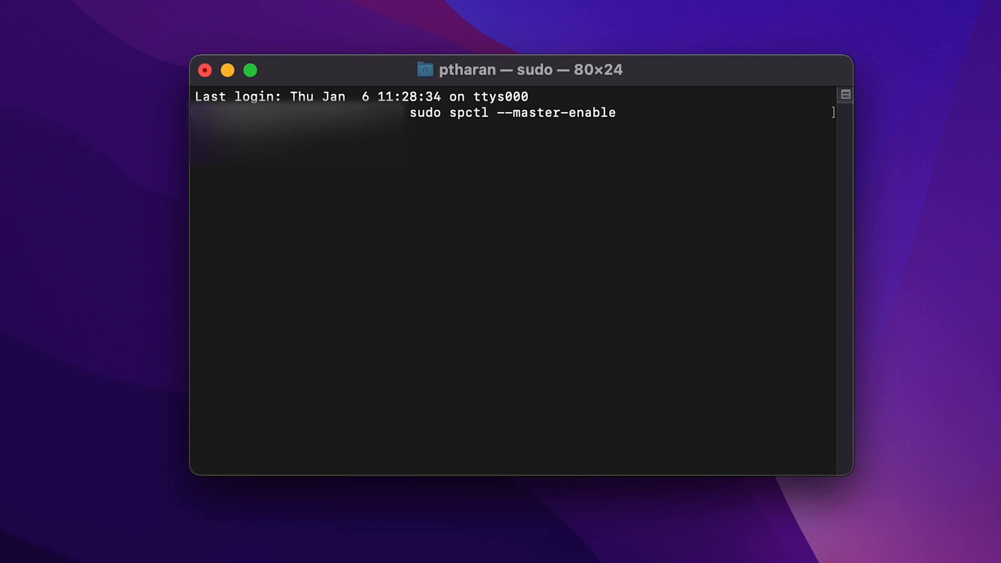
{"action": "key", "text": "Return"}
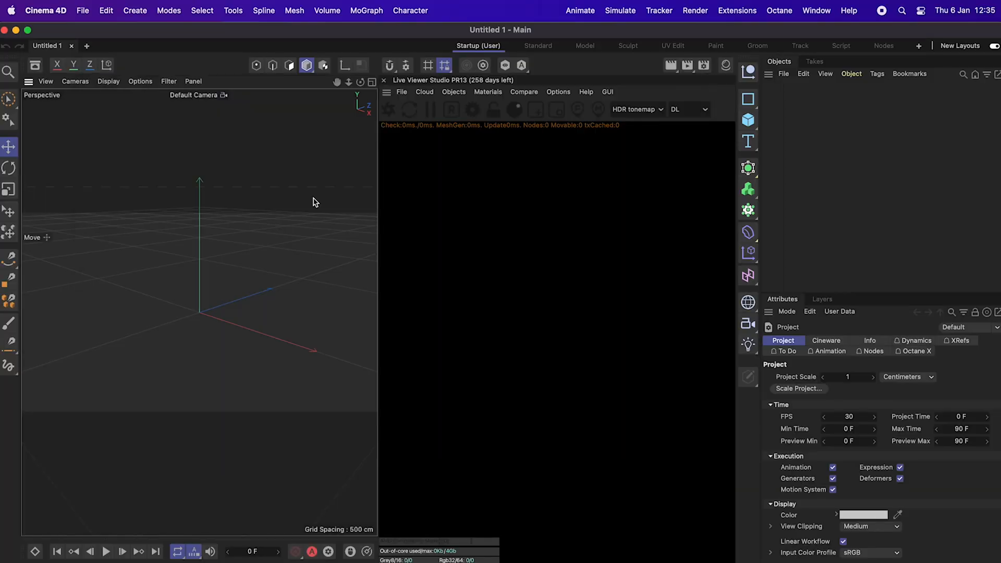
{"action": "mouse_move", "coordinate": [225, 286]}
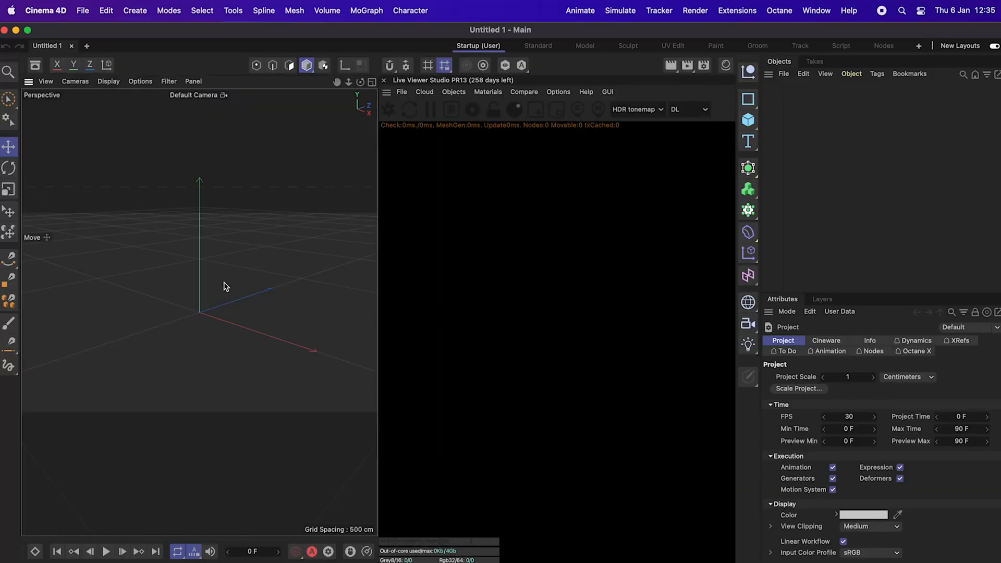
{"action": "mouse_move", "coordinate": [125, 159]}
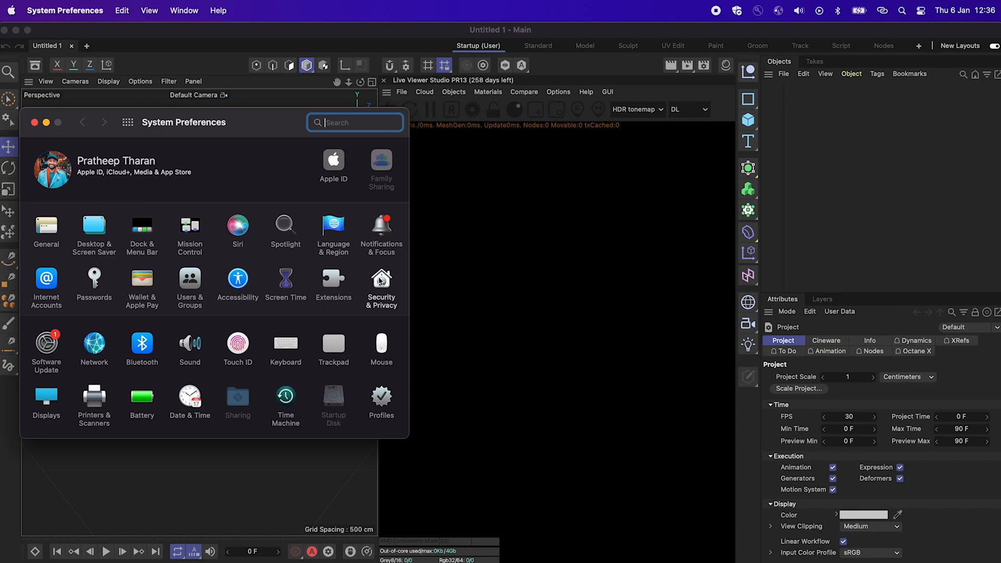
Open the Security & Privacy pane in System Preferences
{"action": "left_click", "coordinate": [381, 285]}
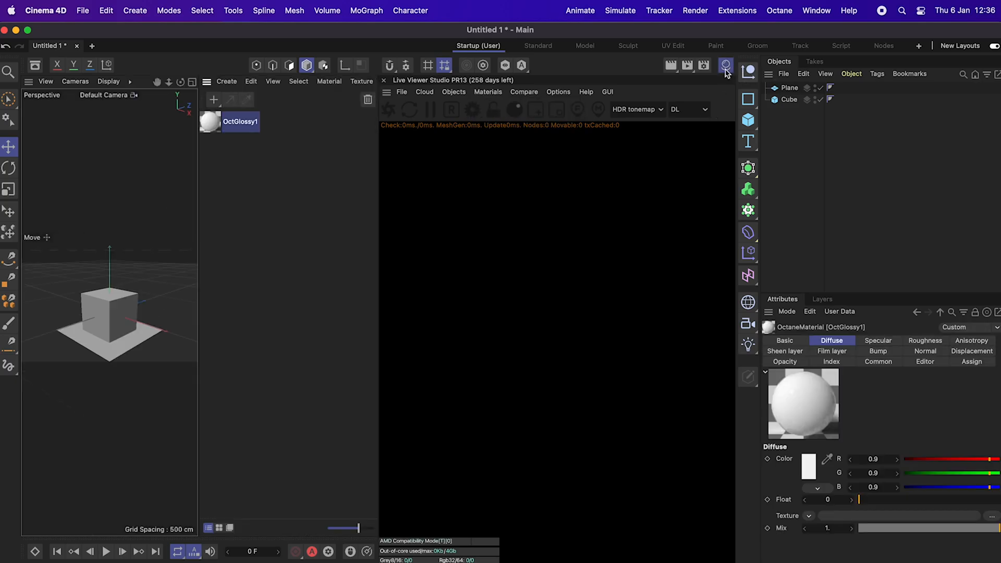
Add an Octane light to the glossy-white cube scene from the Live Viewer's Objects > Lights menu
{"action": "left_click", "coordinate": [454, 91]}
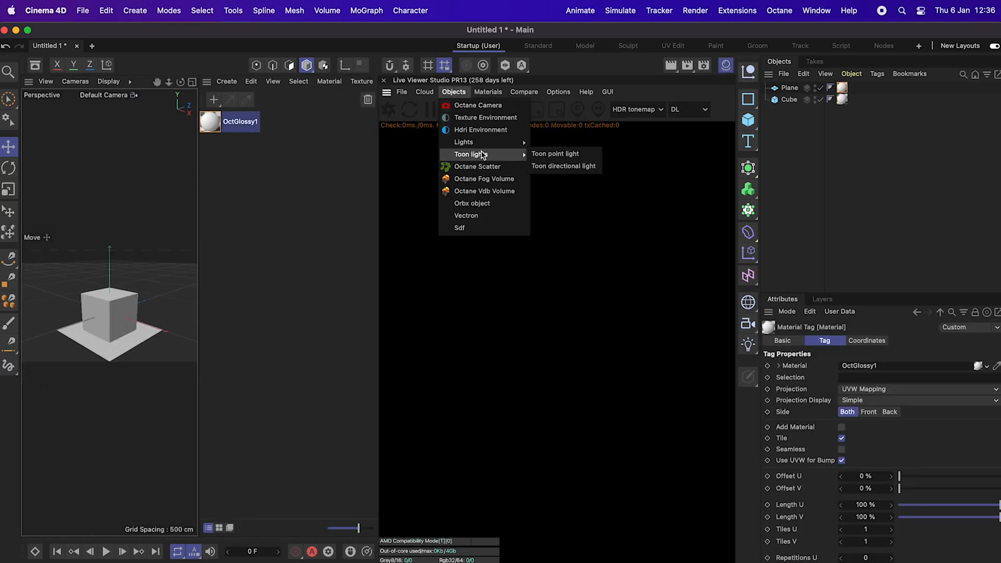
{"action": "left_click", "coordinate": [554, 153]}
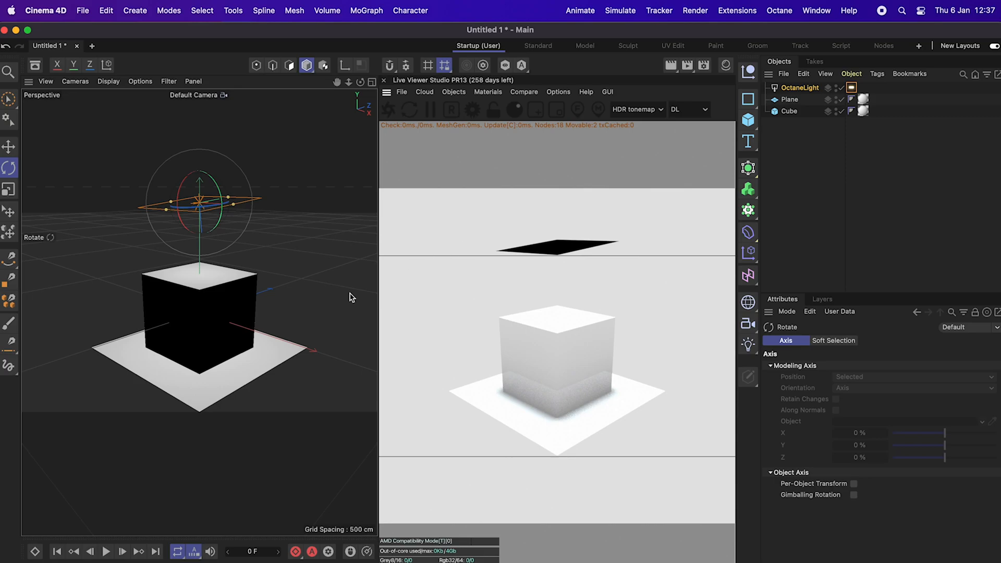
{"action": "mouse_move", "coordinate": [234, 405]}
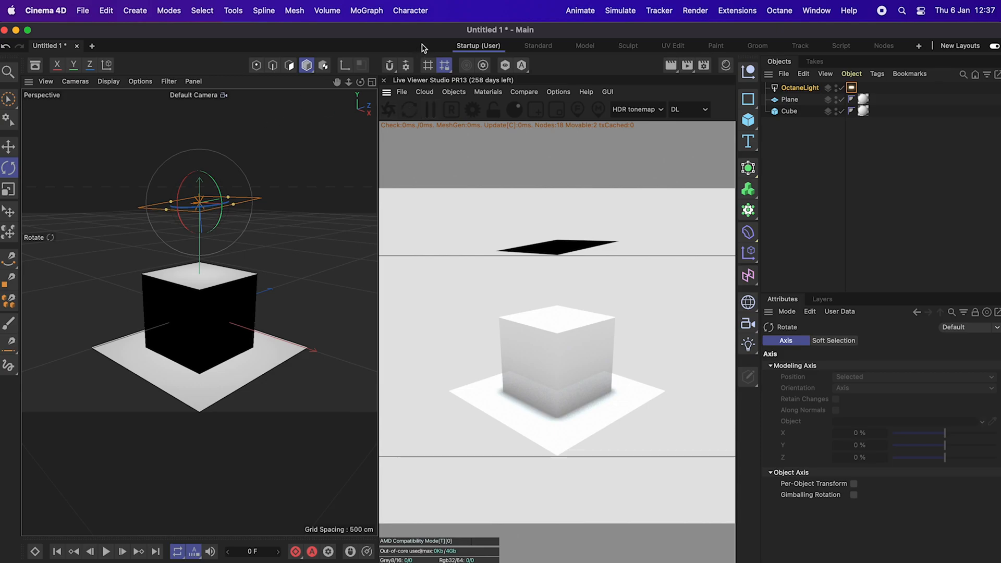
{"action": "mouse_move", "coordinate": [338, 269]}
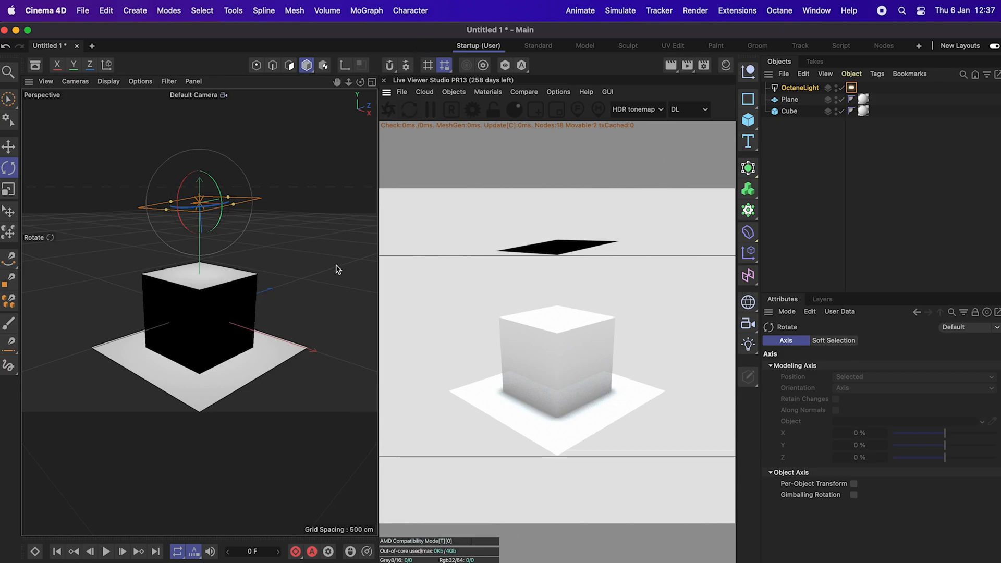
{"action": "mouse_move", "coordinate": [880, 182]}
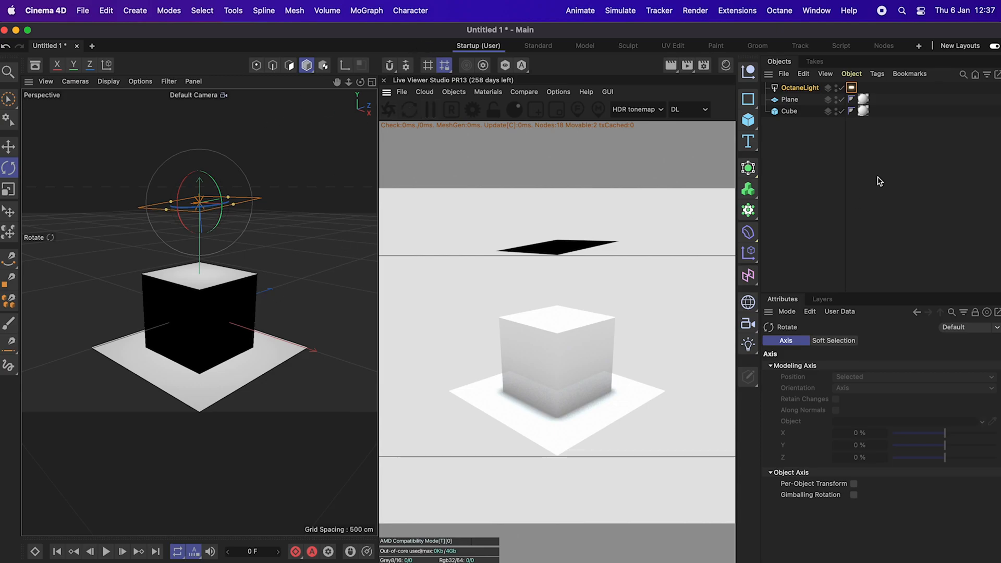